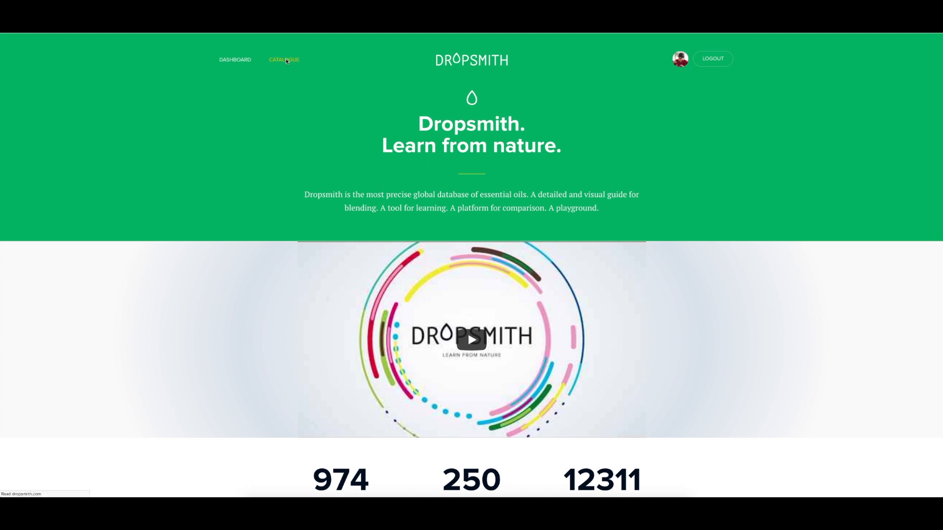
- Go to the essential oil catalogue from the landing page
left_click(283, 60)
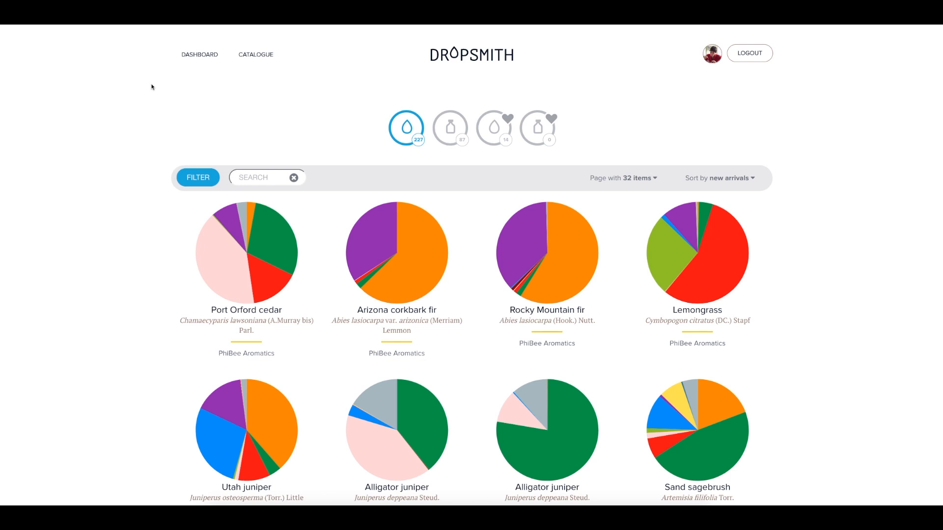
- In the filter's Chemical Groups & Components, search 'GERANI' and pick geranial as the component
left_click(197, 178)
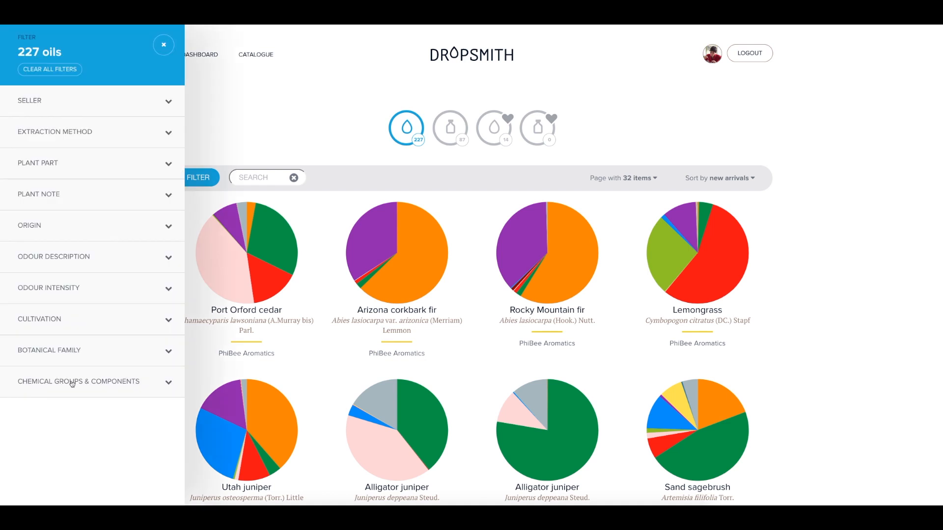
left_click(78, 381)
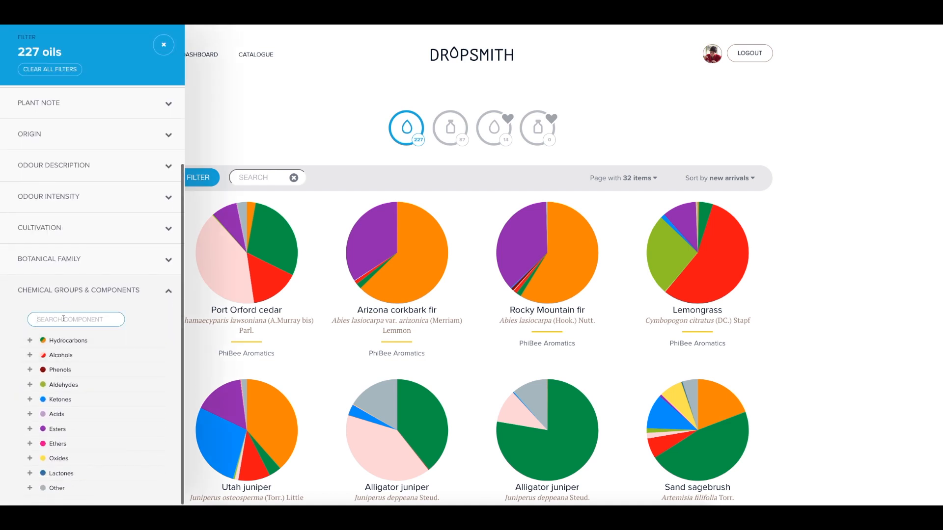
type("GERANIAL")
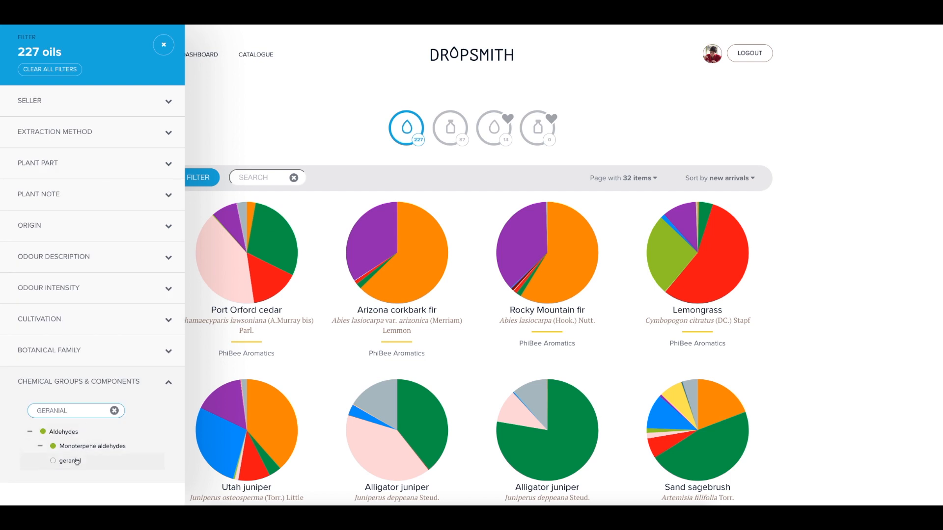
left_click(71, 460)
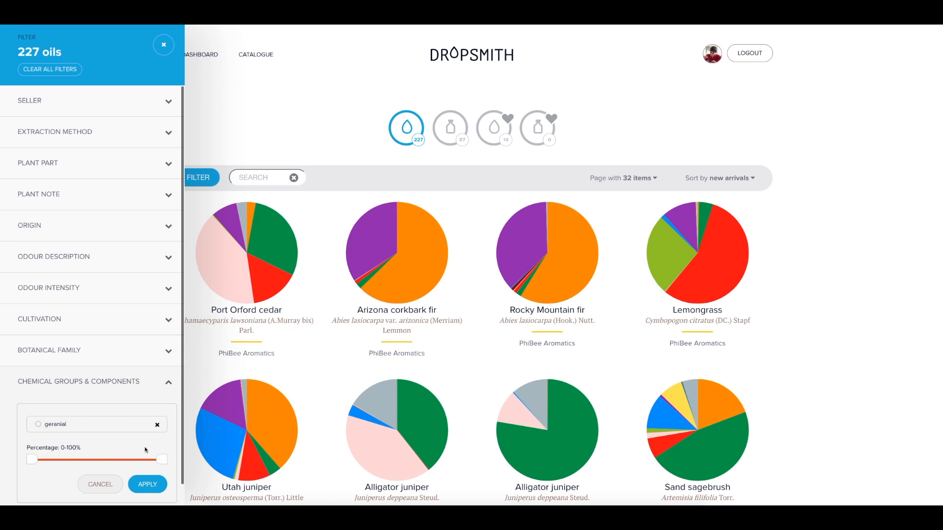
scroll("down", 3)
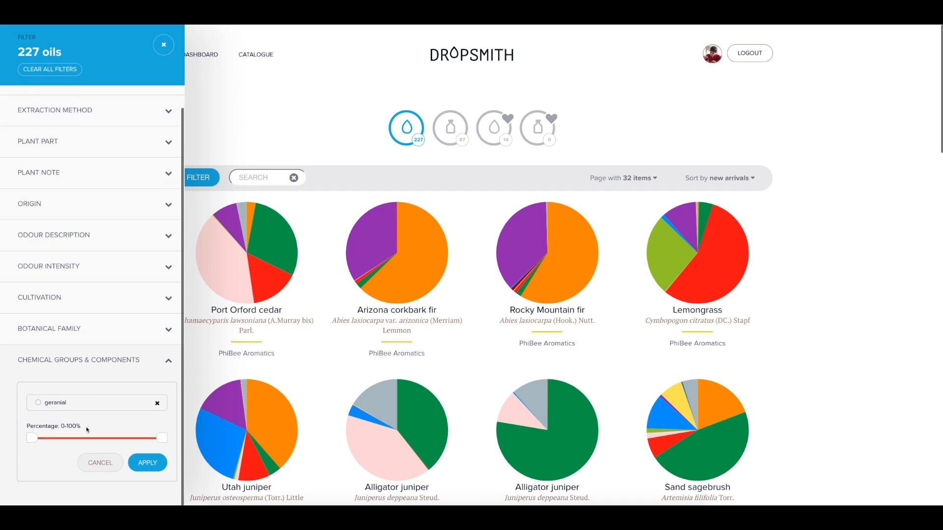
- Apply the 0–100% geranial filter and browse the 49 matching oils
left_click(147, 462)
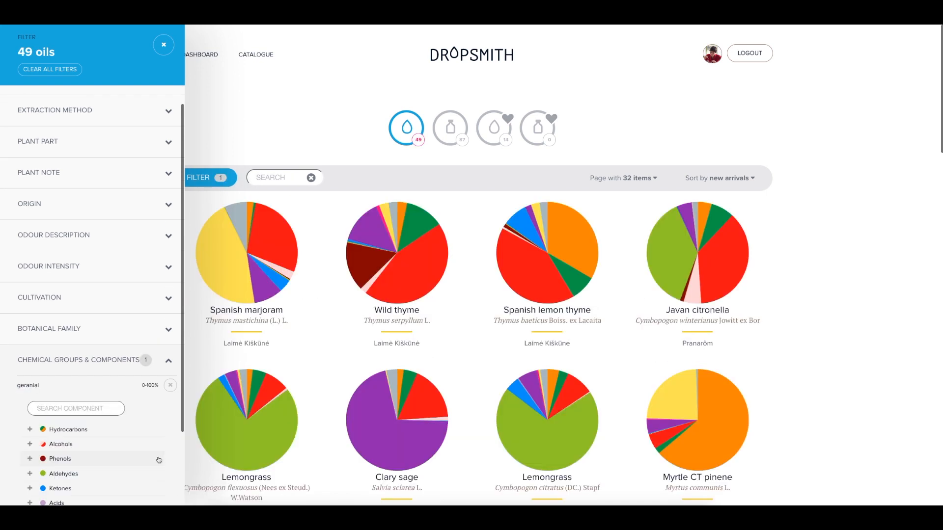
scroll("up", 3)
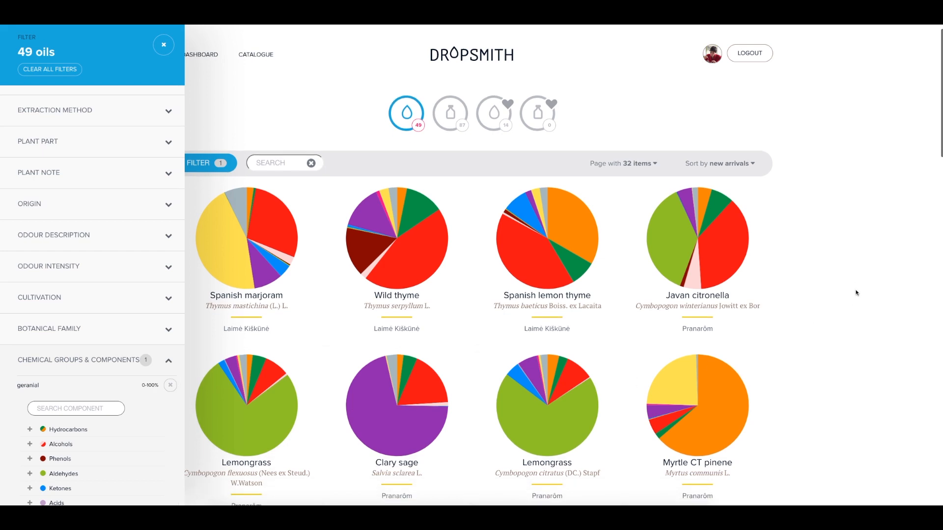
scroll("down", 3)
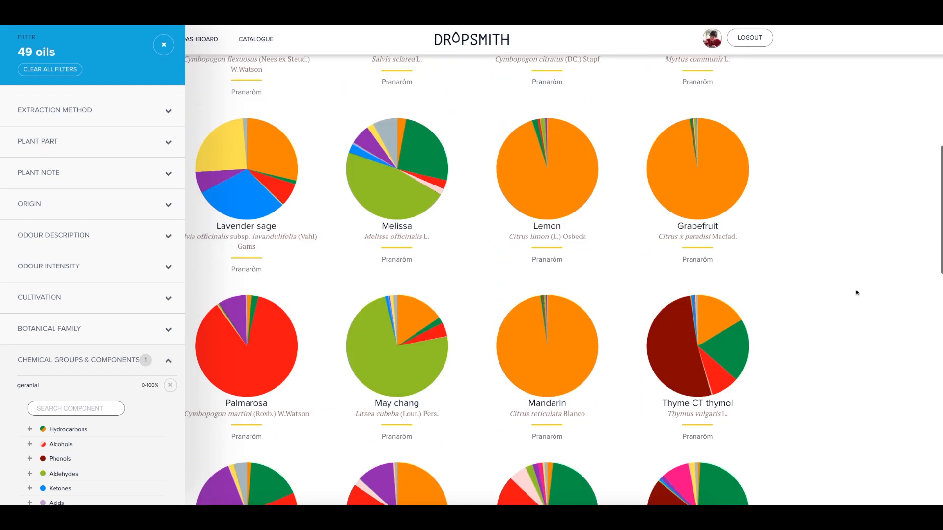
scroll("down", 3)
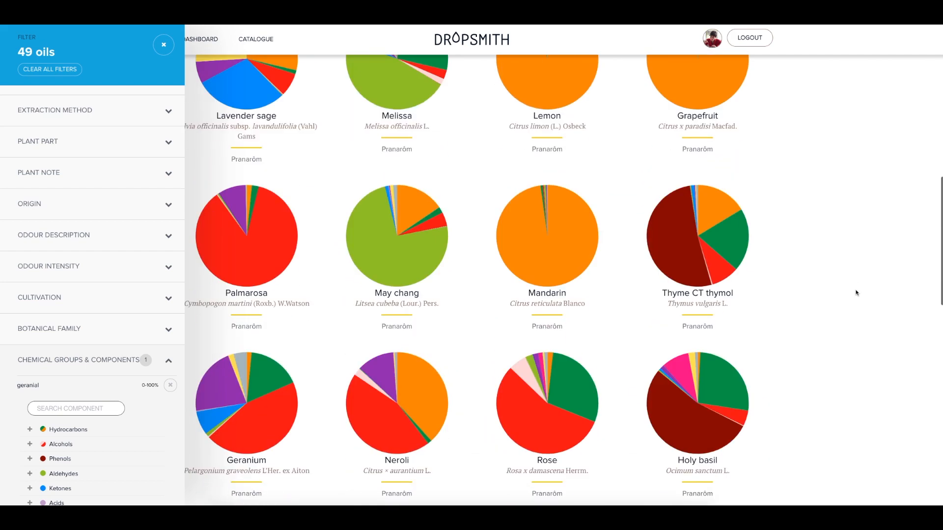
scroll("up", 3)
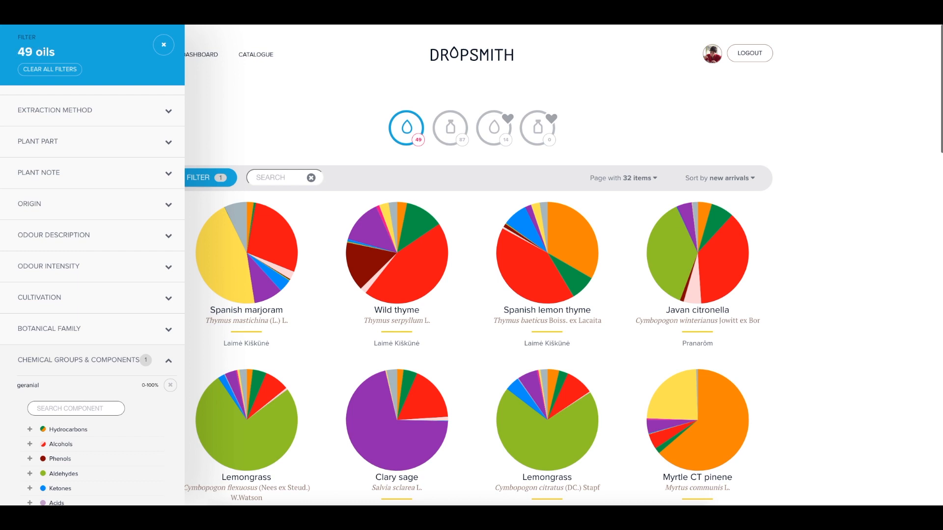
mouse_move(271, 271)
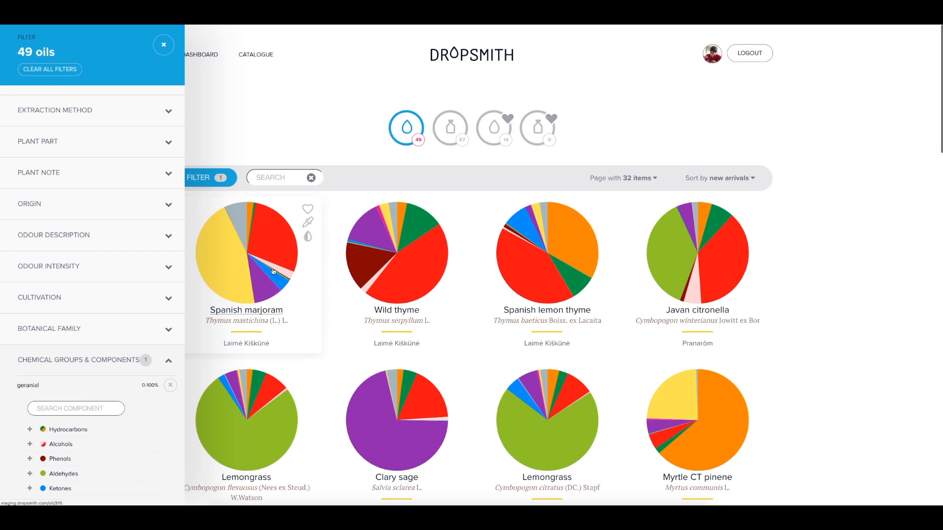
mouse_move(85, 402)
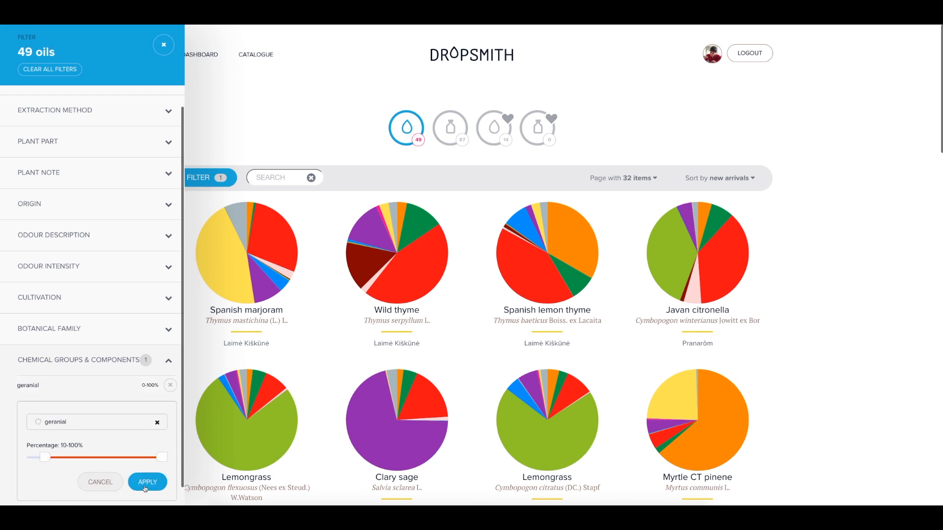
- Apply the 10–100% geranial range, leaving 9 oils, and dismiss the filter panel
left_click(147, 481)
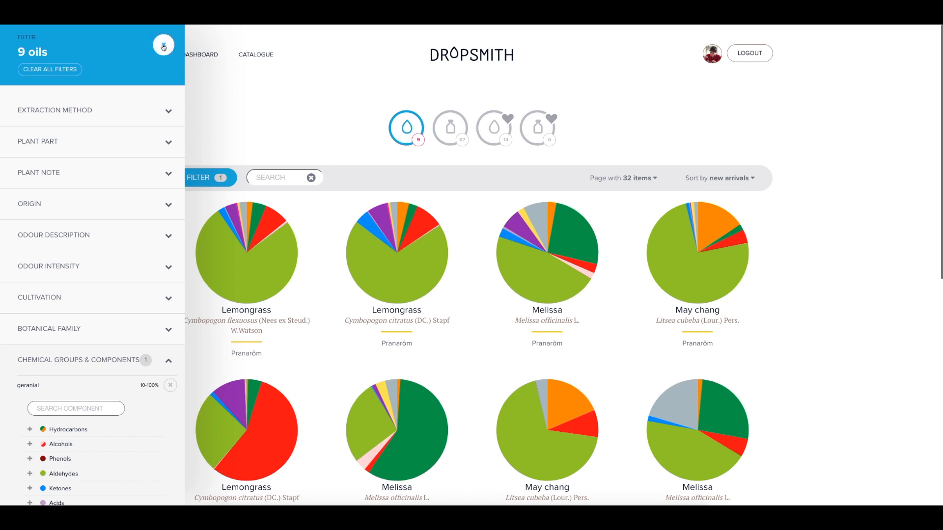
left_click(163, 46)
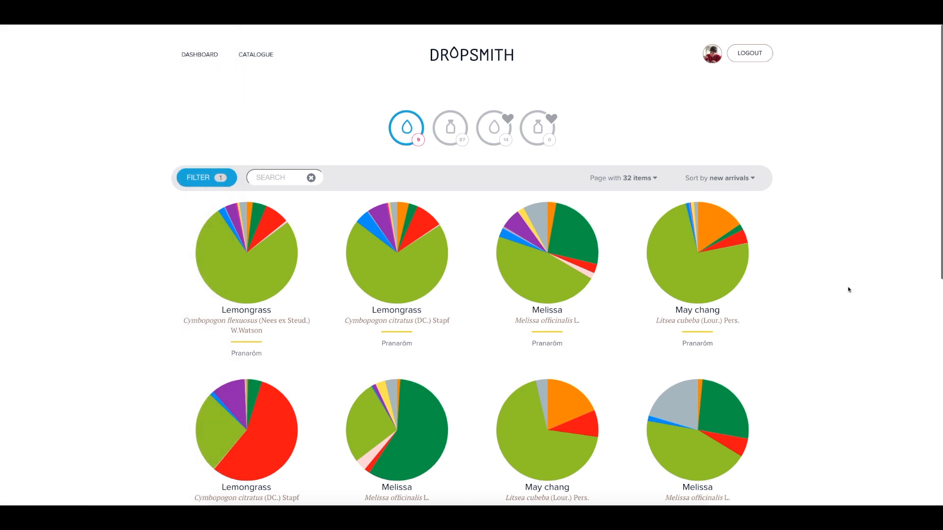
- Browse the filtered oil cards around Lemongrass, May chang and Melissa
scroll("down", 3)
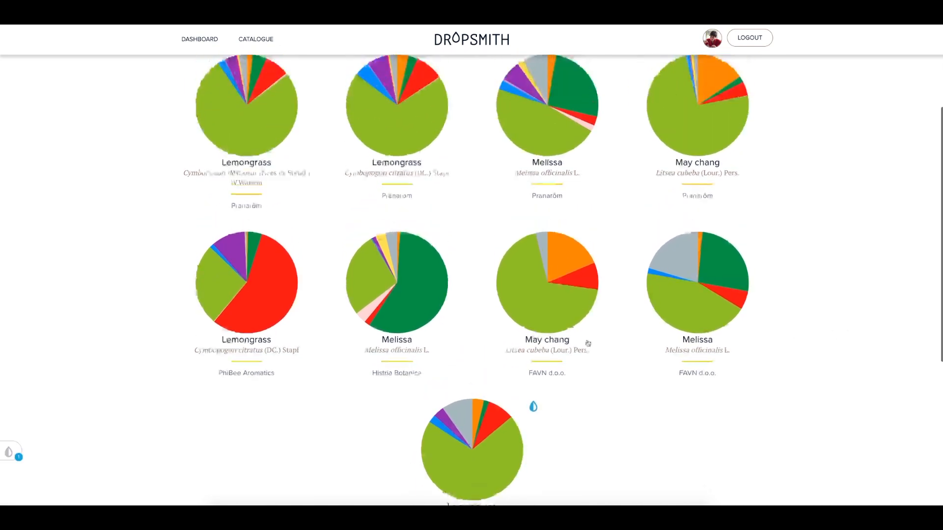
scroll("up", 3)
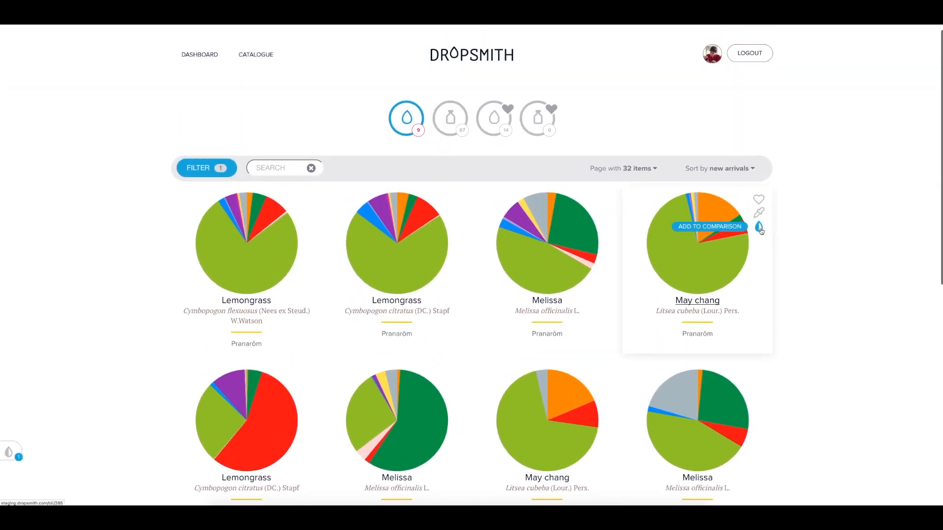
scroll("down", 3)
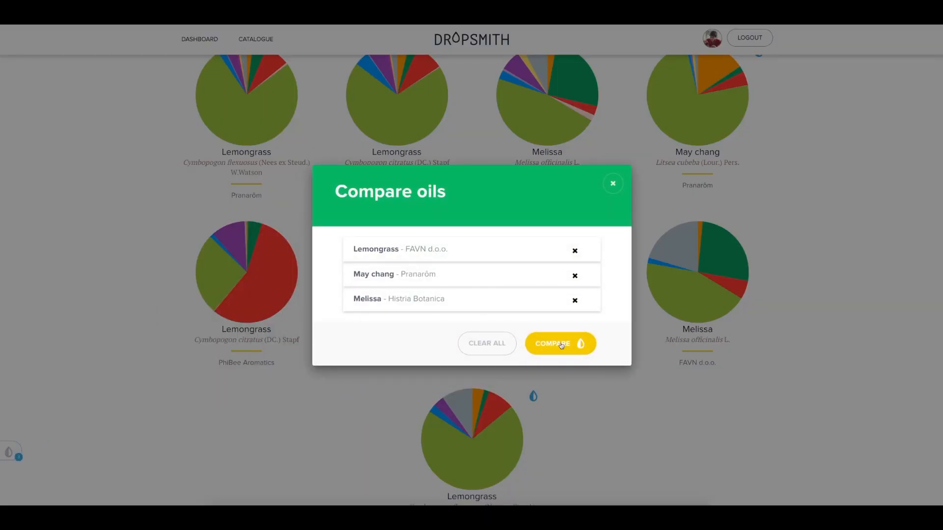
- Launch the side-by-side comparison of Lemongrass, May chang and Melissa
left_click(559, 343)
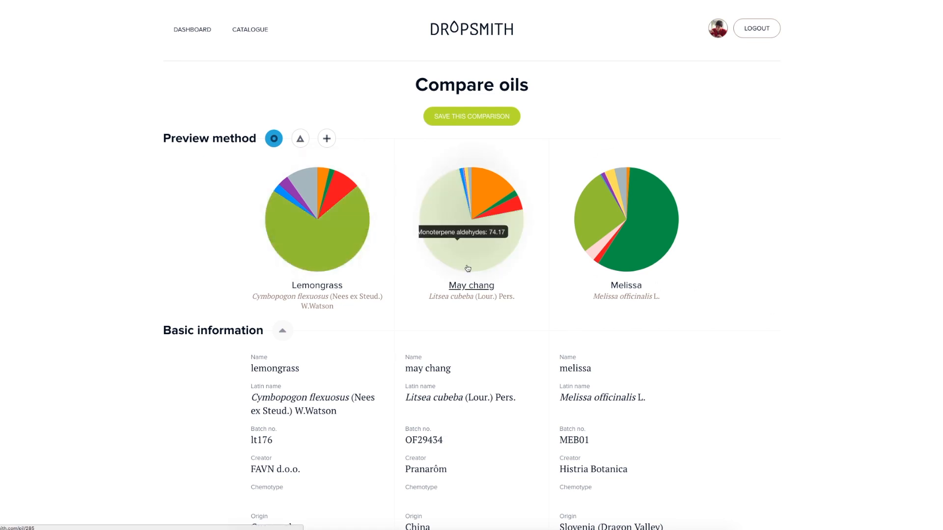
mouse_move(810, 321)
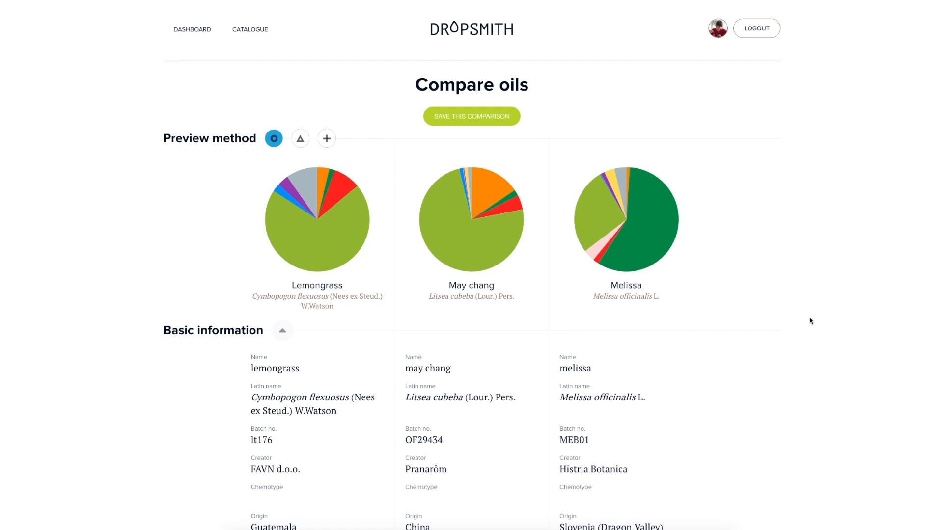
mouse_move(798, 329)
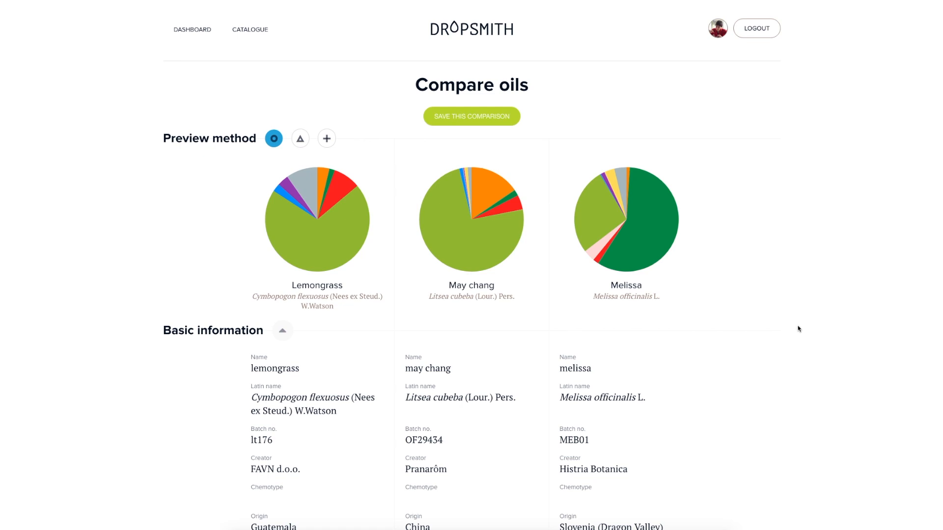
- Expand Aldehydes in Components, showing geranial at 39.75%, 40.07% and 16.31%
scroll("down", 3)
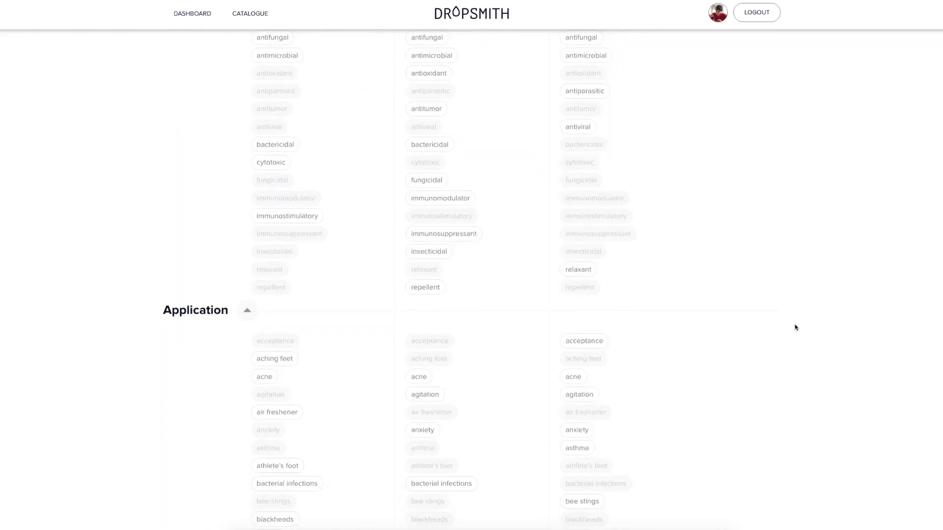
scroll("down", 3)
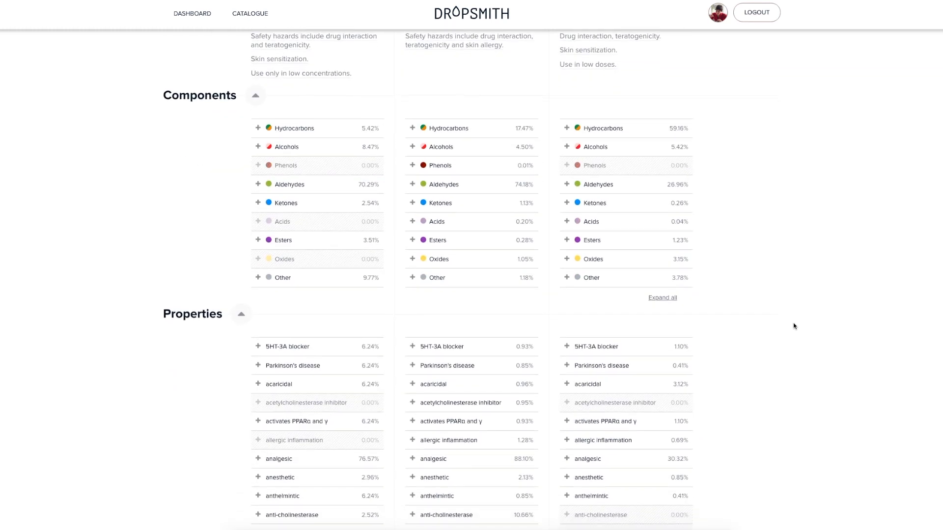
mouse_move(257, 188)
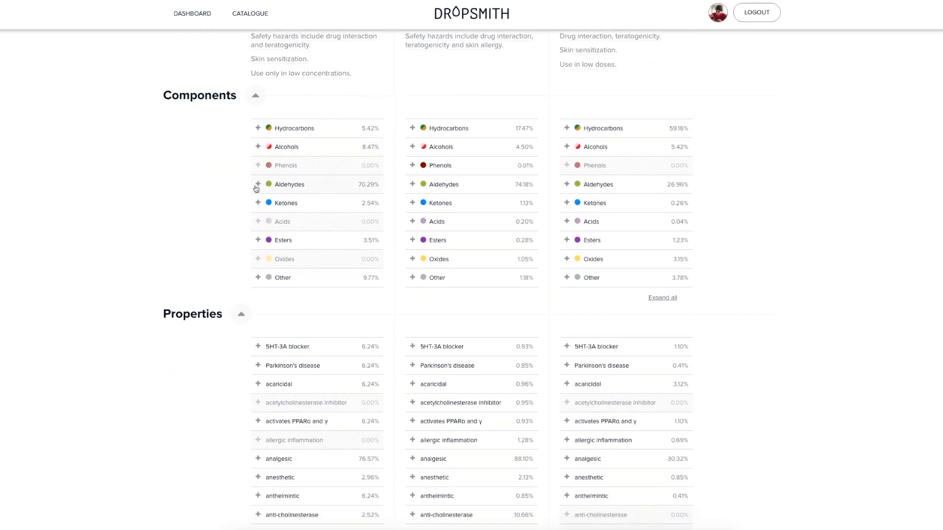
left_click(258, 184)
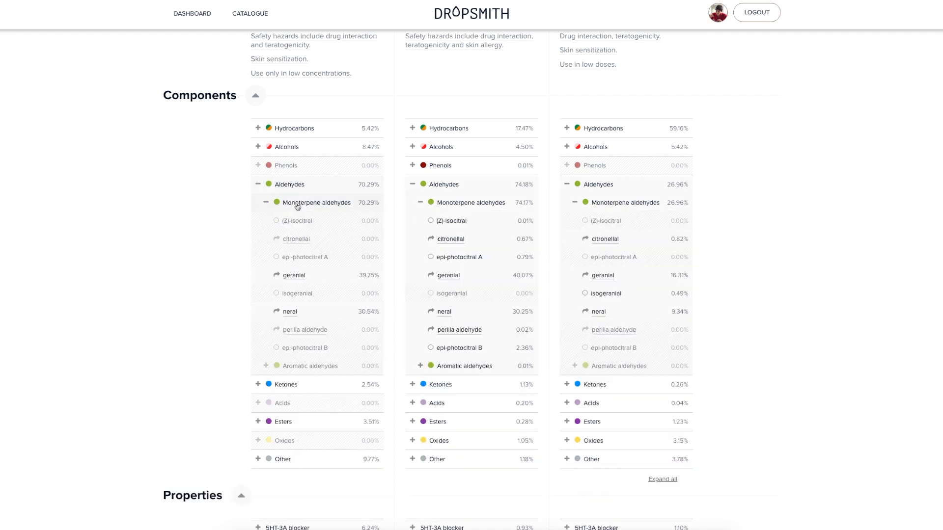
mouse_move(434, 277)
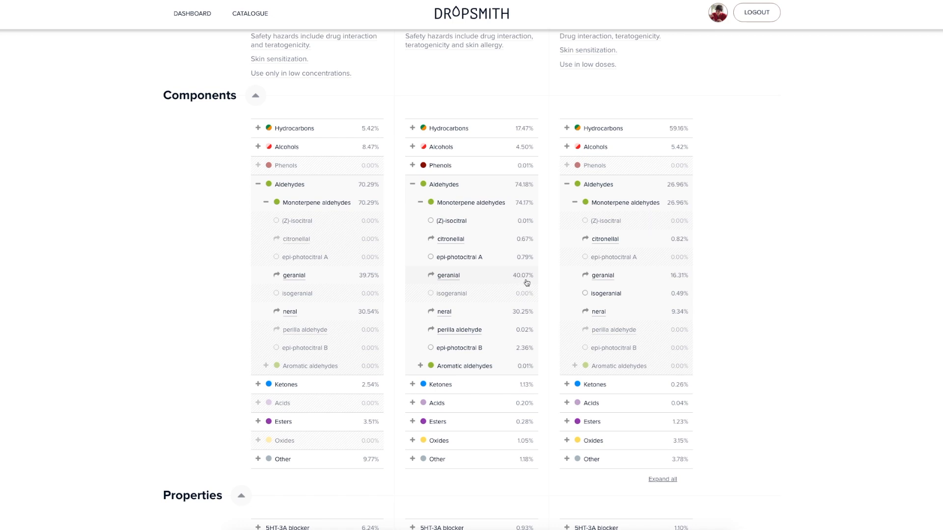
mouse_move(687, 277)
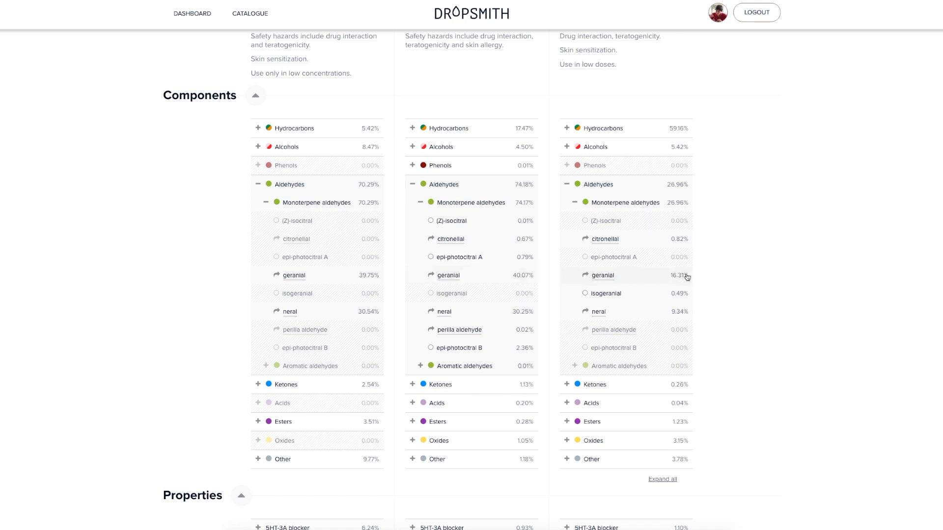
mouse_move(676, 276)
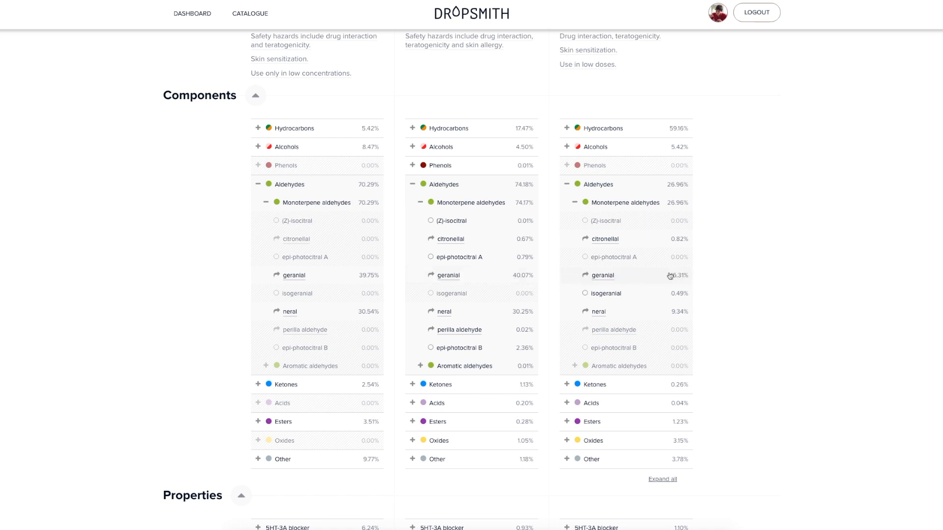
mouse_move(698, 279)
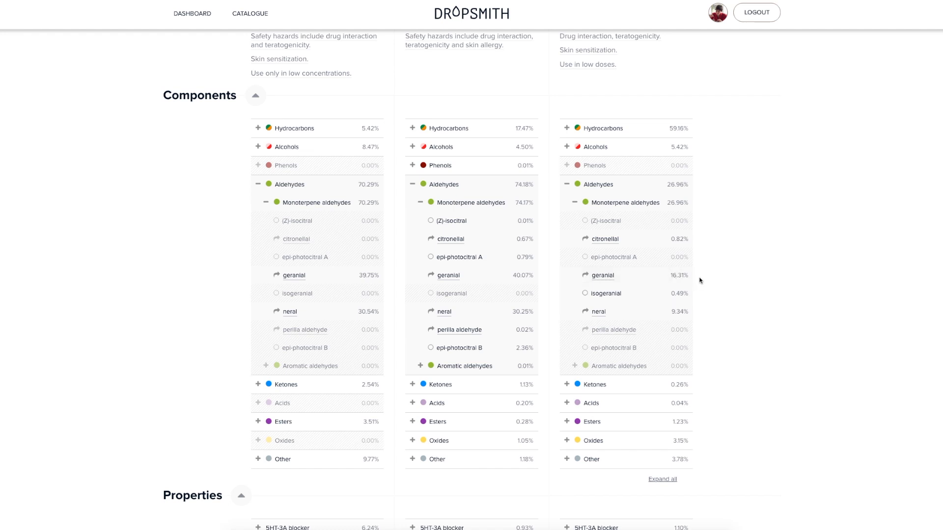
mouse_move(535, 272)
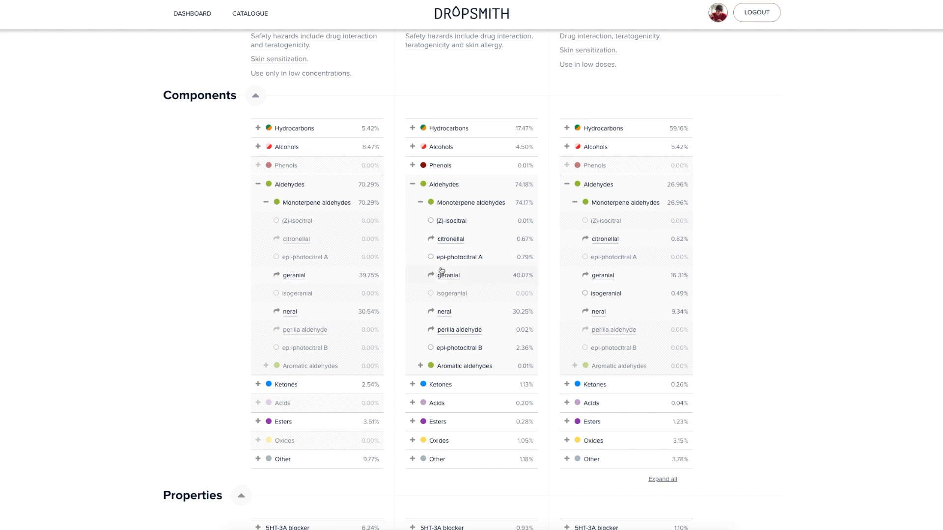
mouse_move(513, 282)
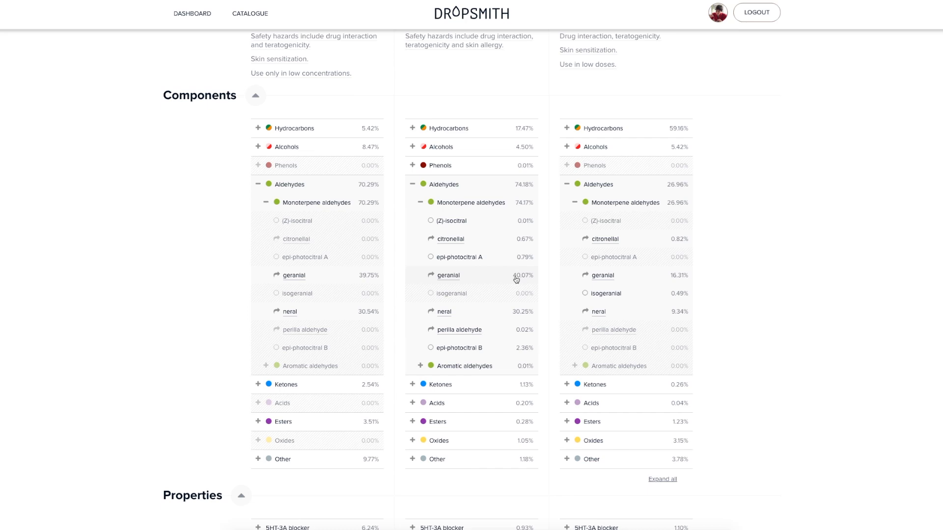
- In the Average section, expand Aldehydes to show geranial 32.04% and neral 23.38%
scroll("down", 3)
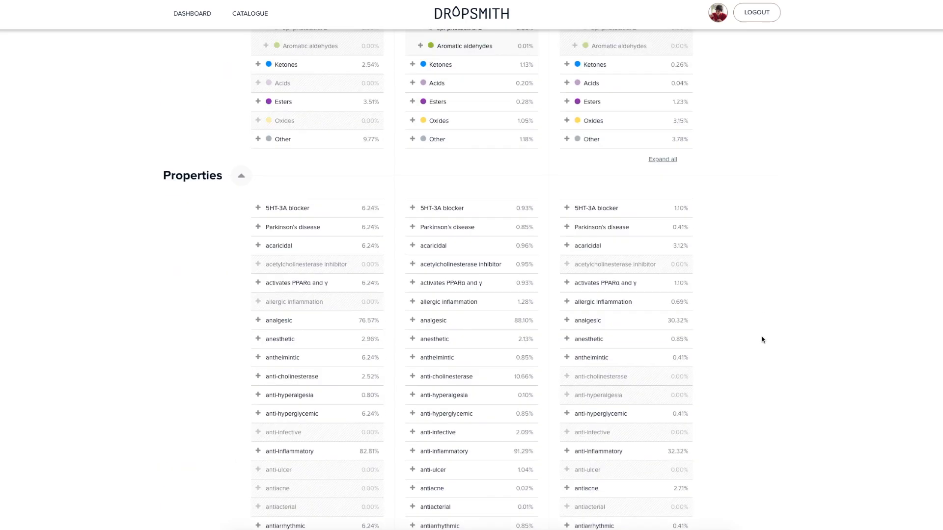
scroll("down", 3)
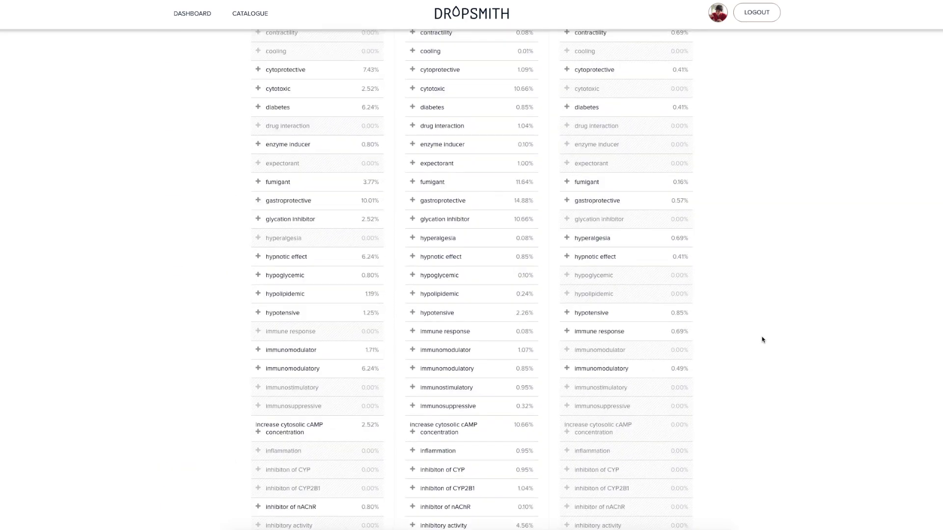
scroll("down", 3)
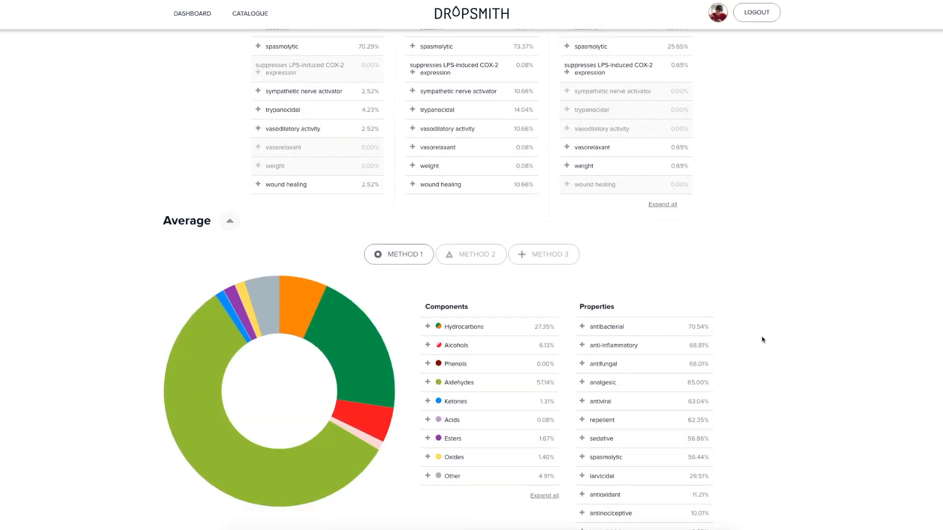
scroll("down", 3)
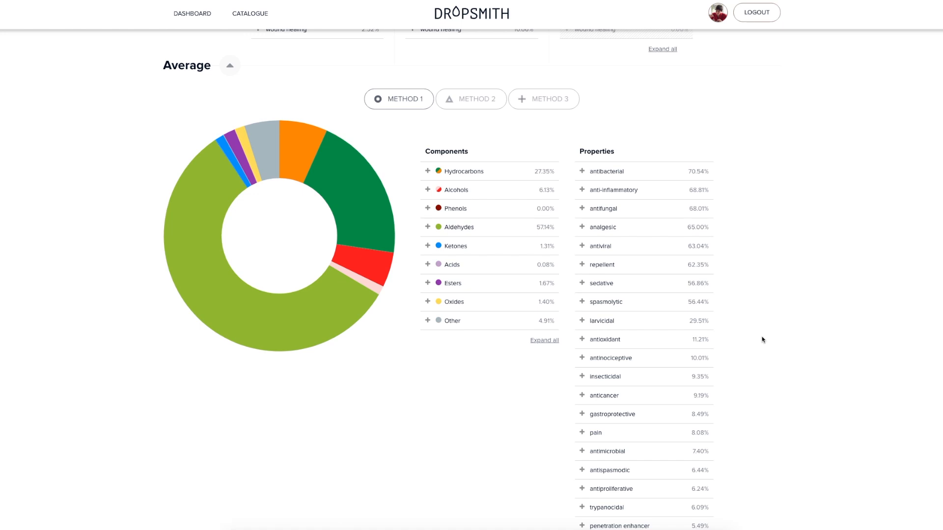
mouse_move(513, 237)
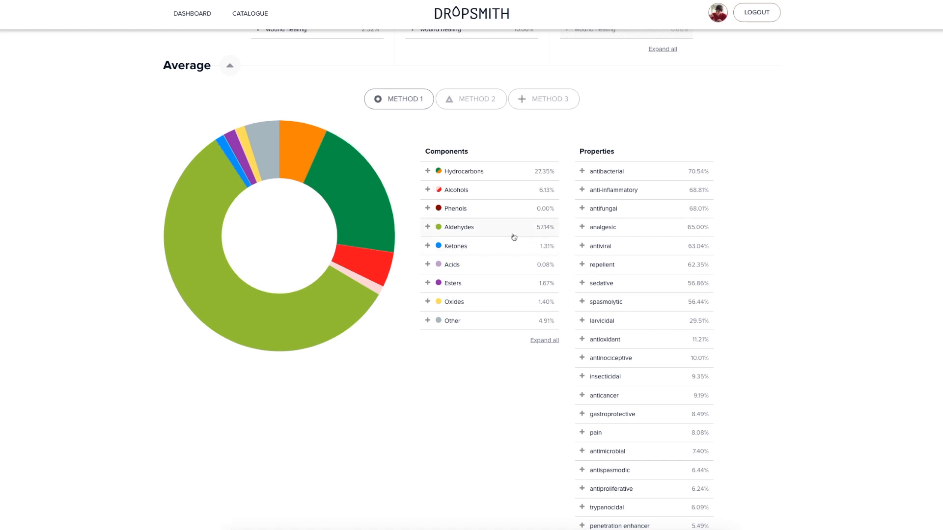
left_click(427, 227)
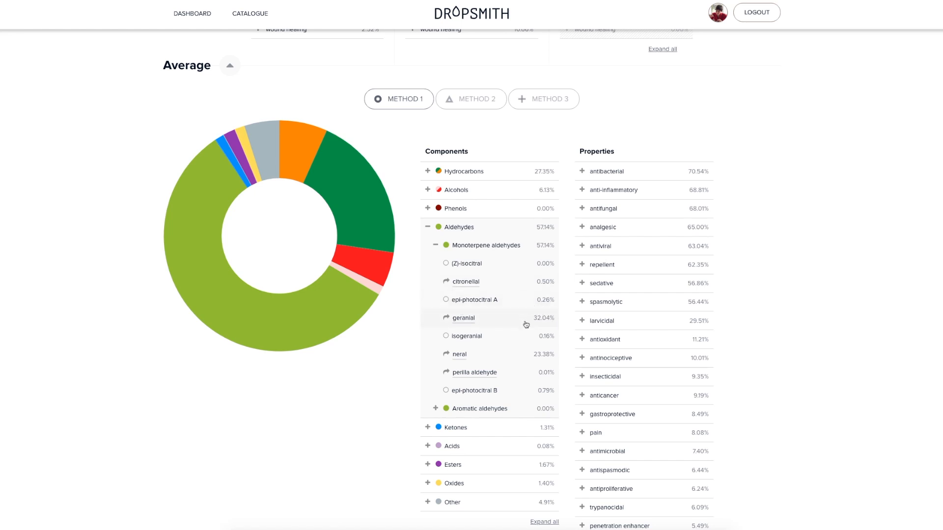
mouse_move(551, 326)
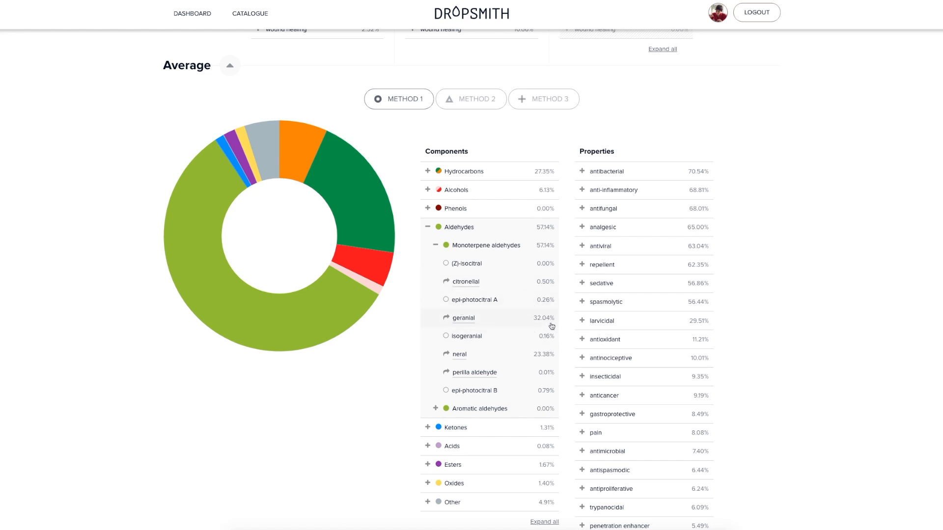
mouse_move(535, 323)
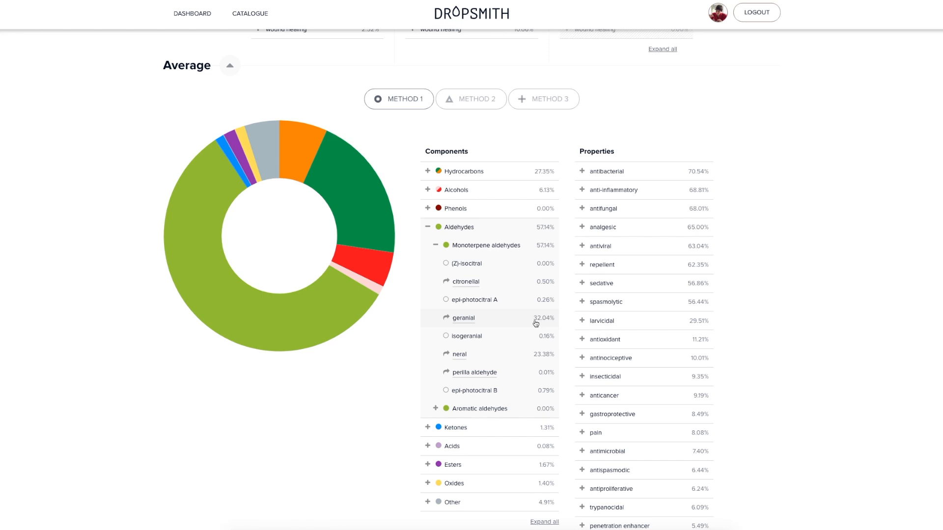
mouse_move(557, 324)
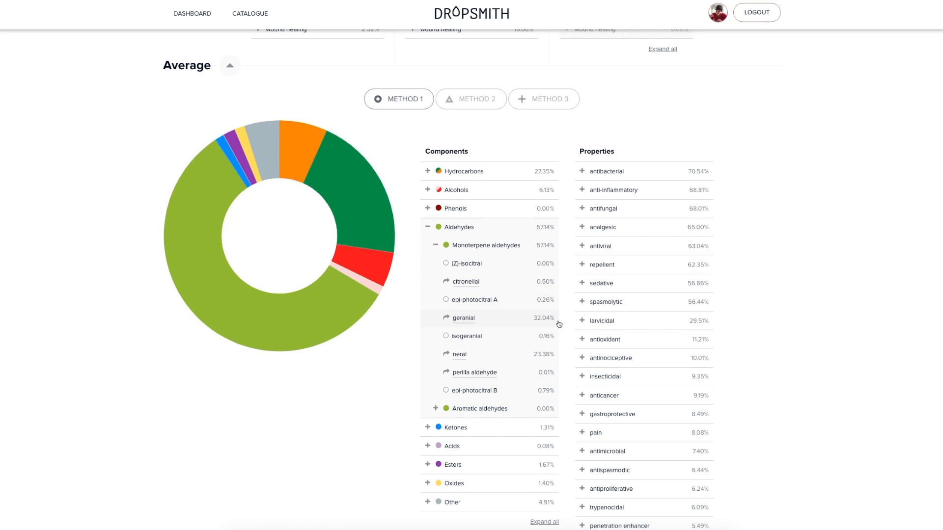
scroll("up", 3)
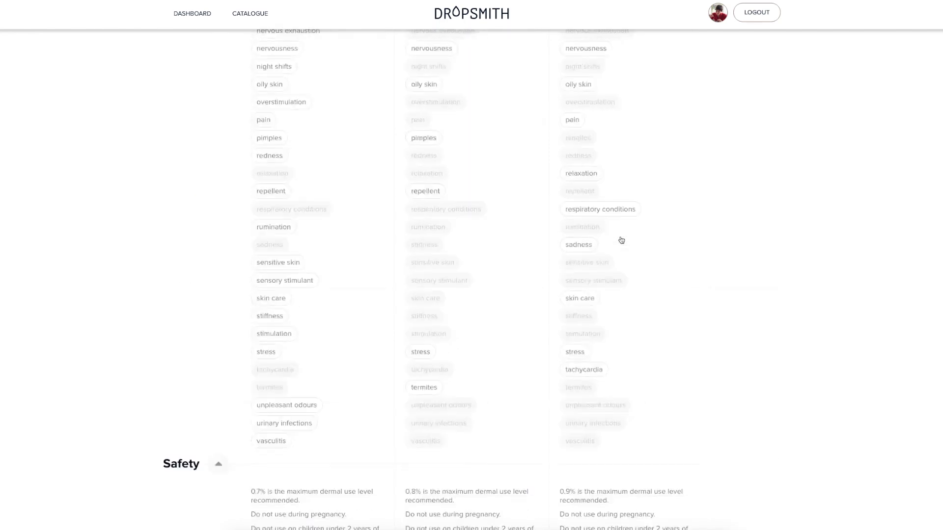
scroll("up", 3)
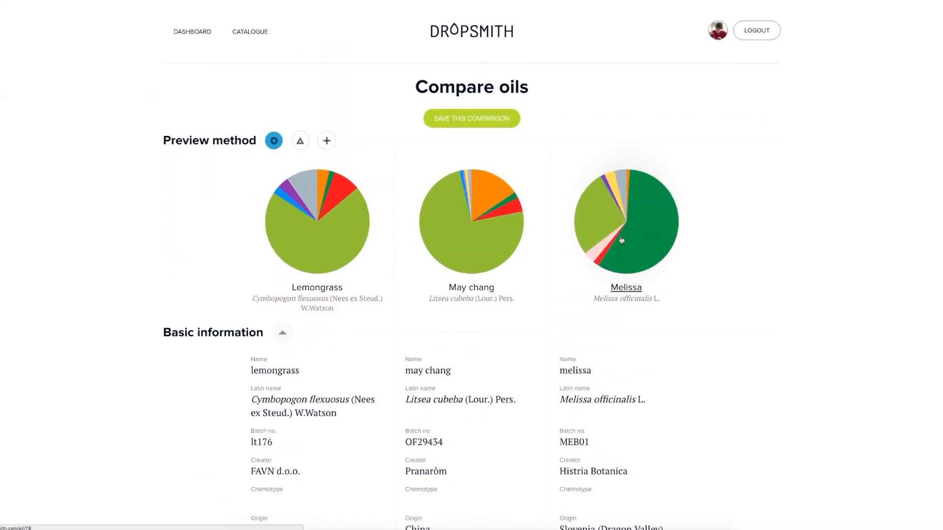
mouse_move(621, 240)
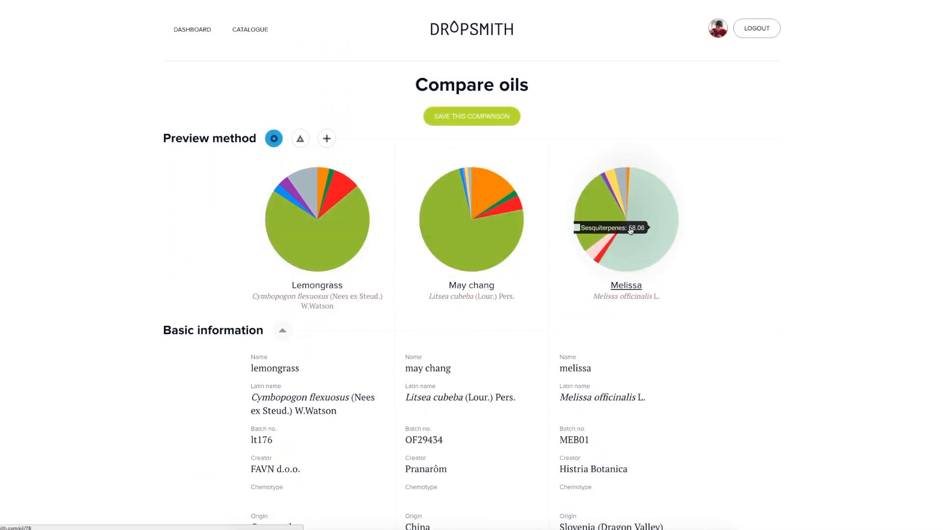
mouse_move(149, 53)
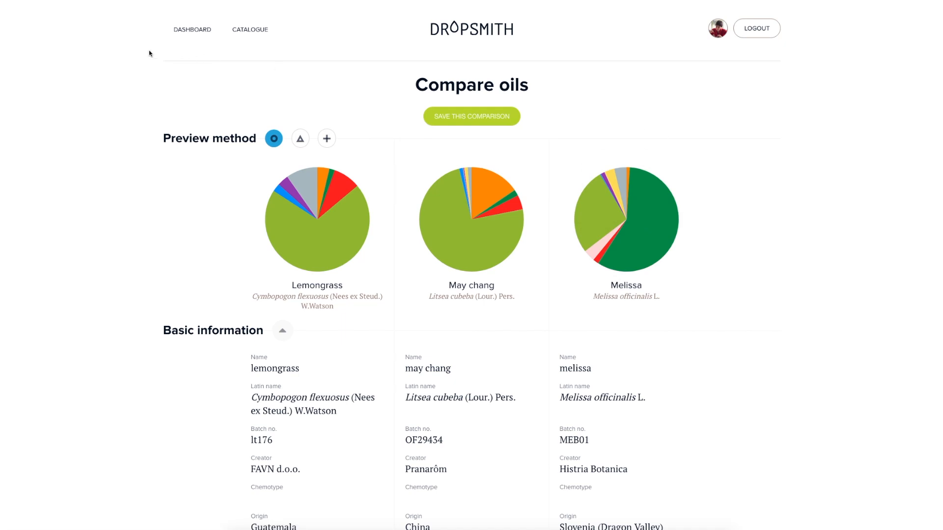
mouse_move(129, 48)
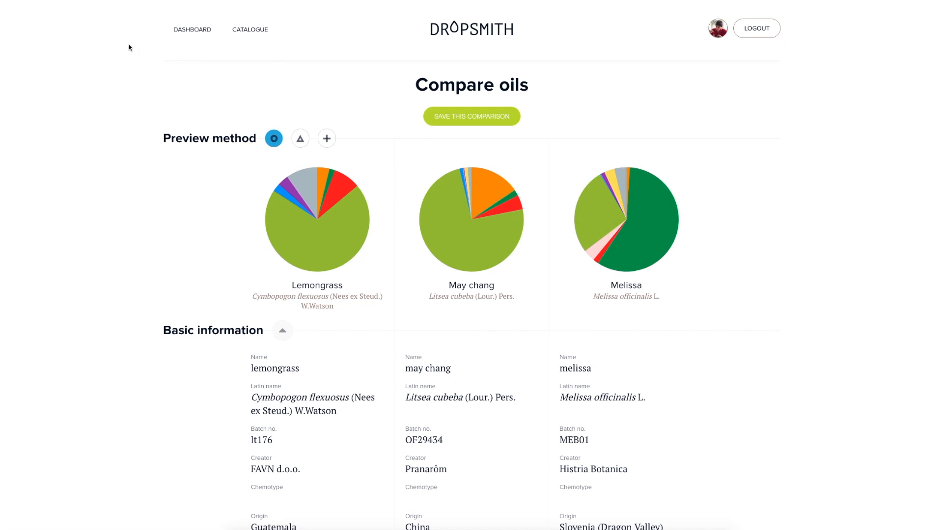
- Return to the filtered catalogue of 9 geranial-rich oils
left_click(249, 29)
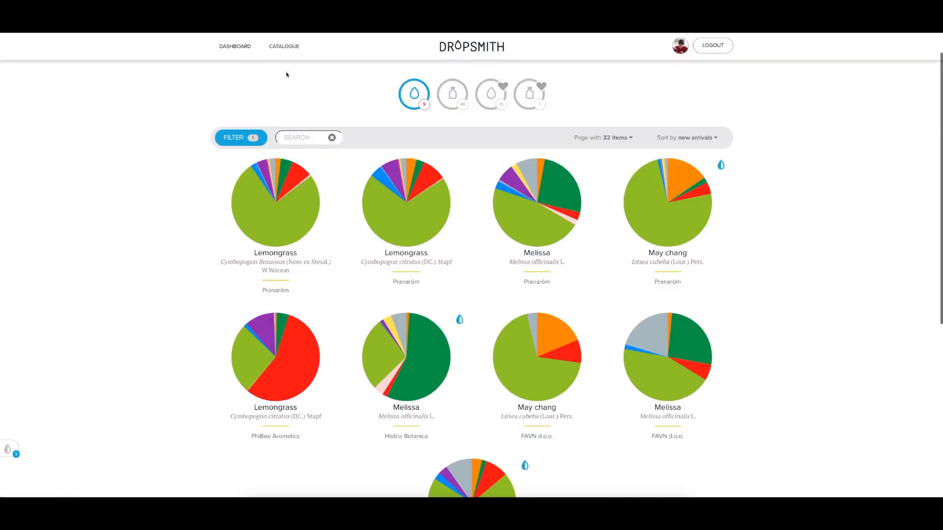
mouse_move(364, 96)
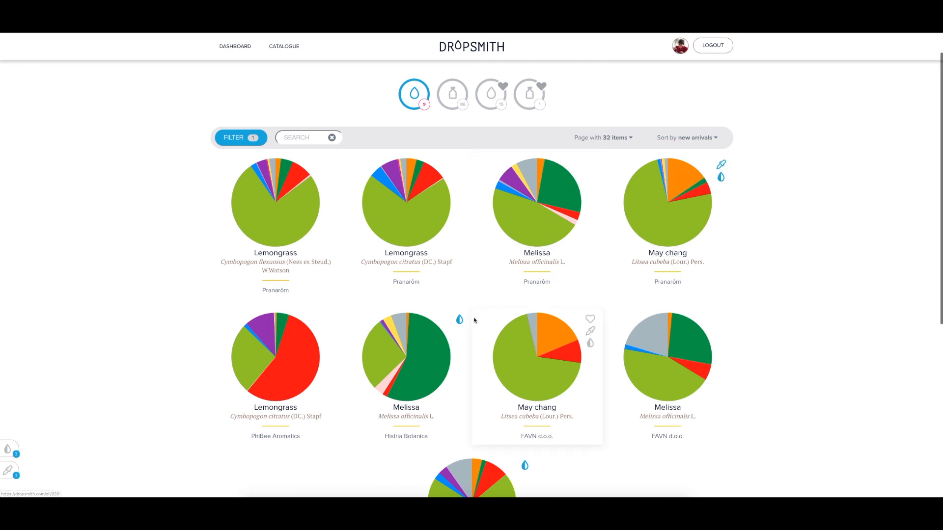
scroll("down", 3)
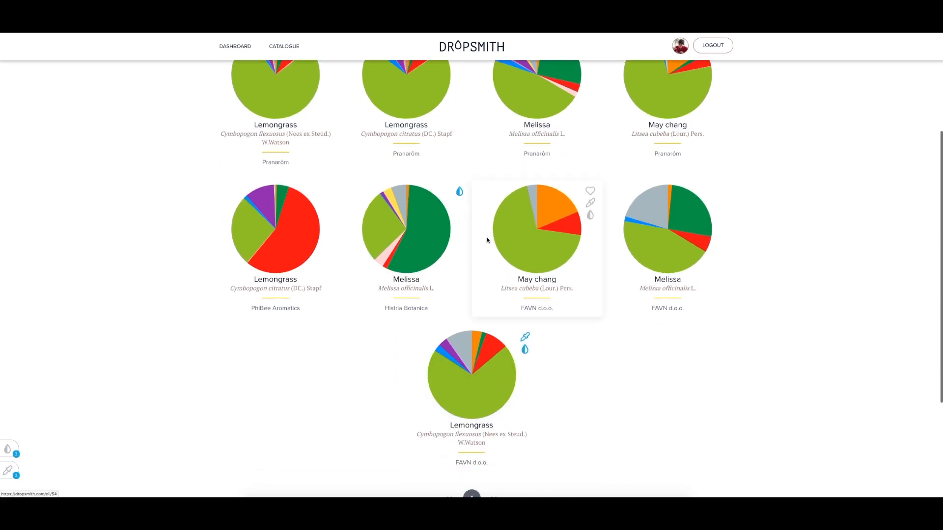
mouse_move(459, 203)
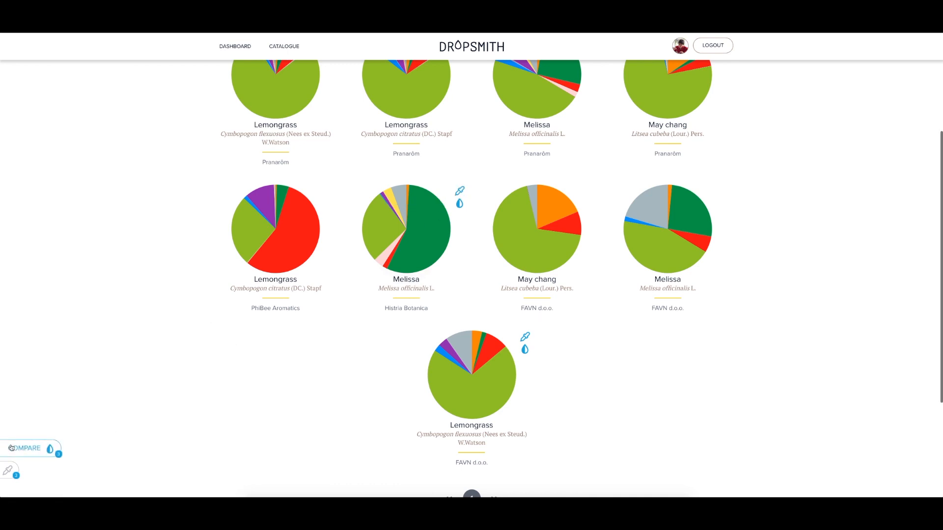
- Start a new blend named 'Geranial test' with ml as the unit of measure
left_click(26, 448)
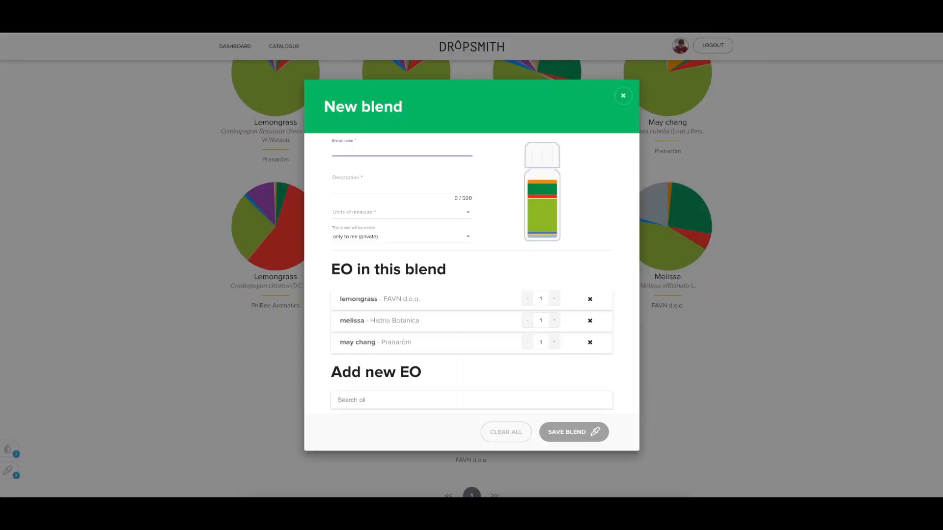
type("Ge")
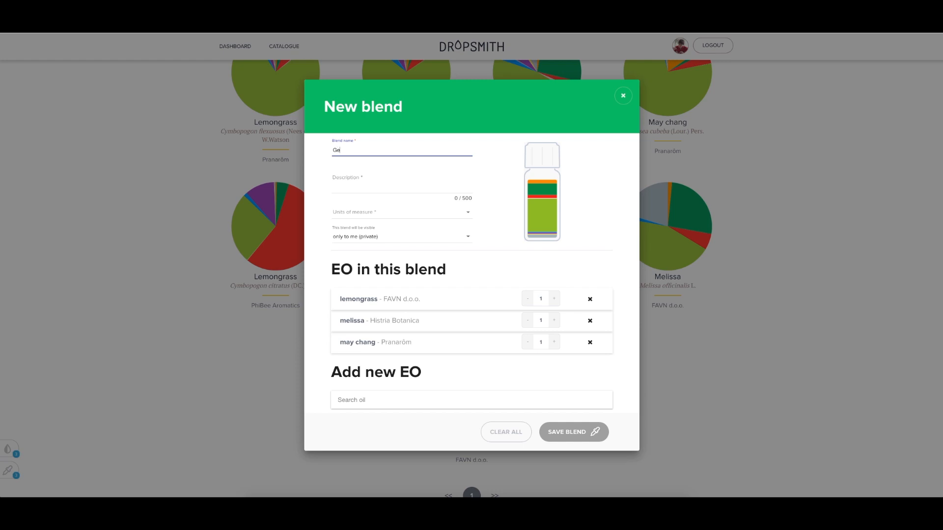
type("ranial")
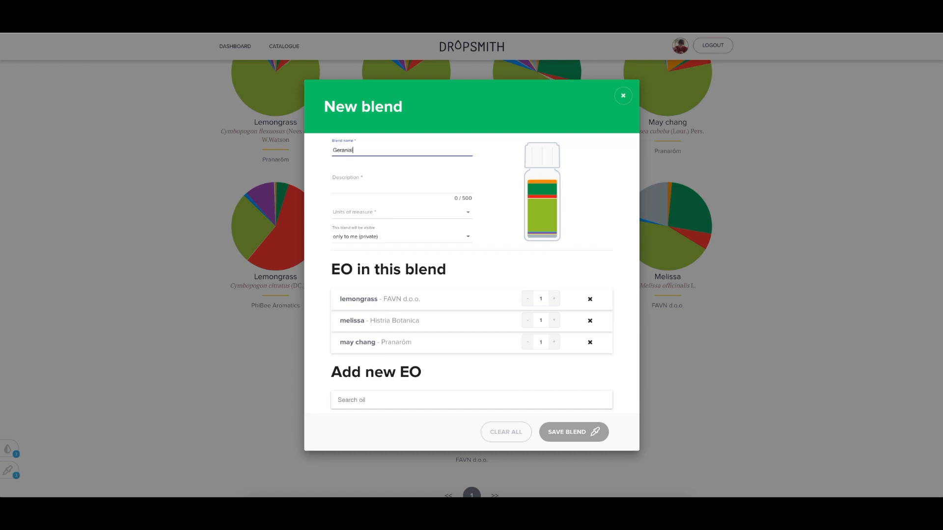
type("te")
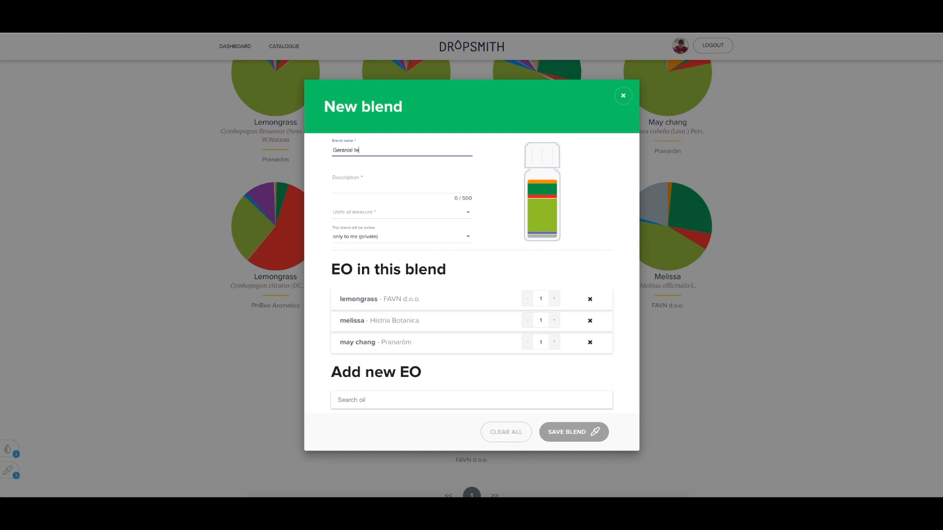
type("st")
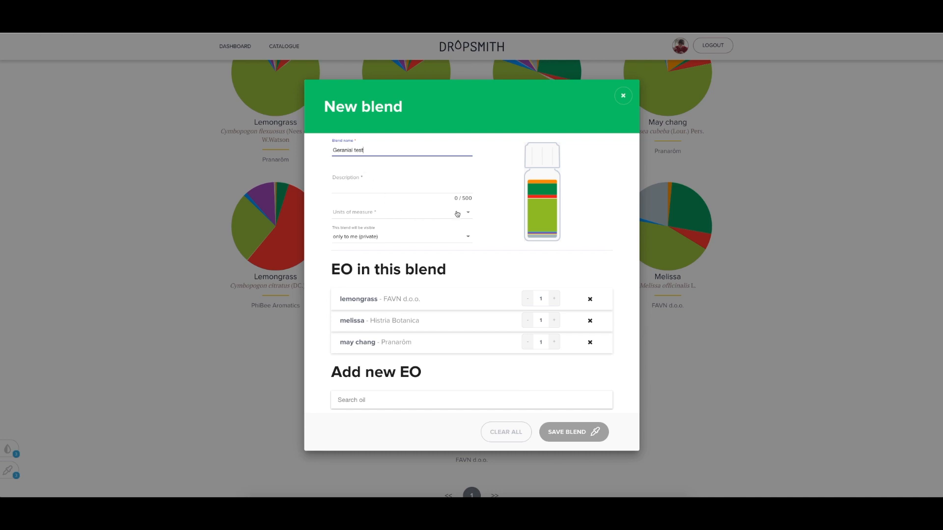
left_click(400, 213)
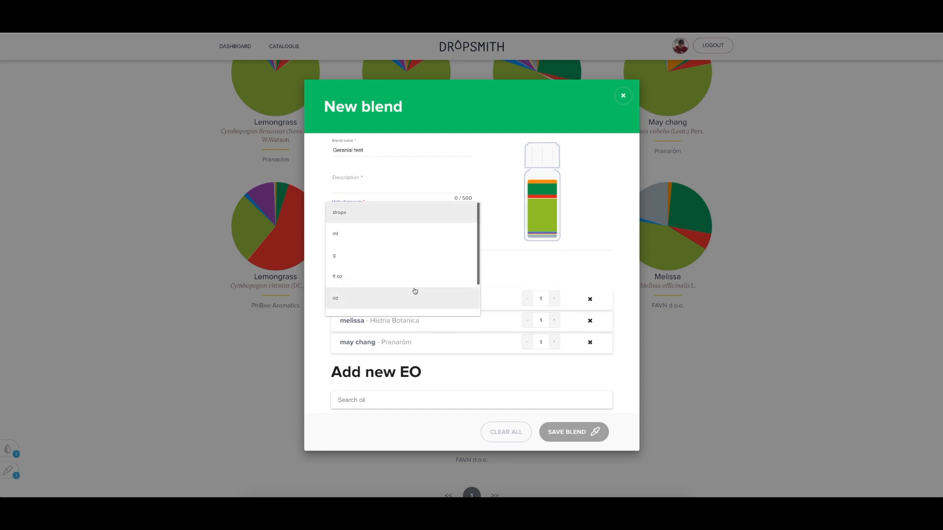
mouse_move(378, 233)
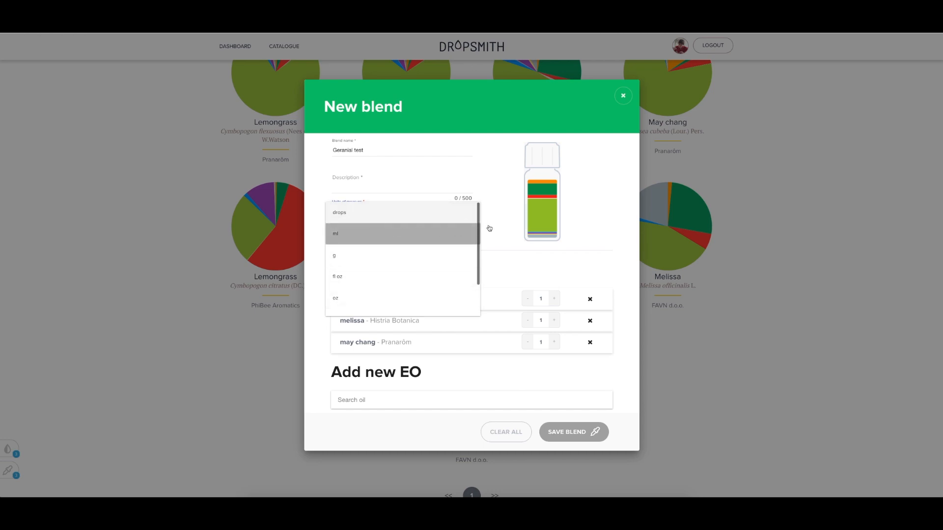
left_click(335, 233)
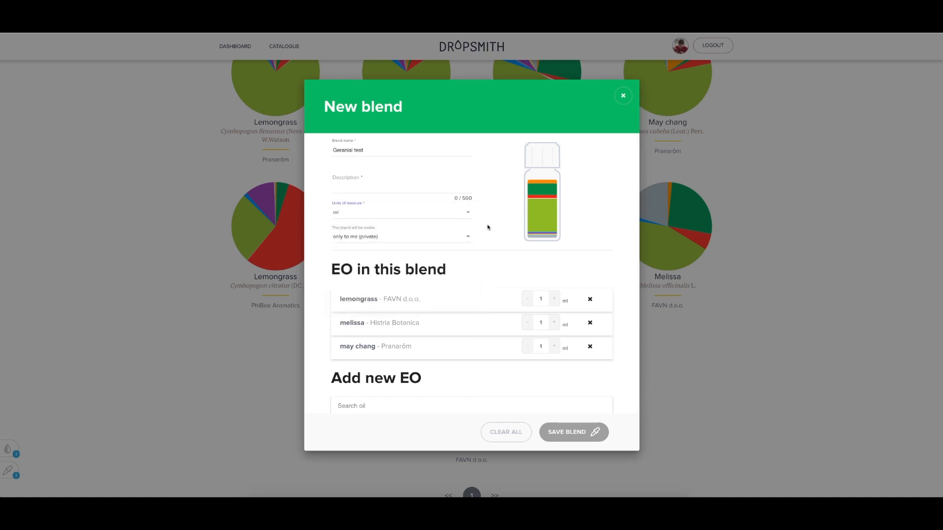
mouse_move(472, 223)
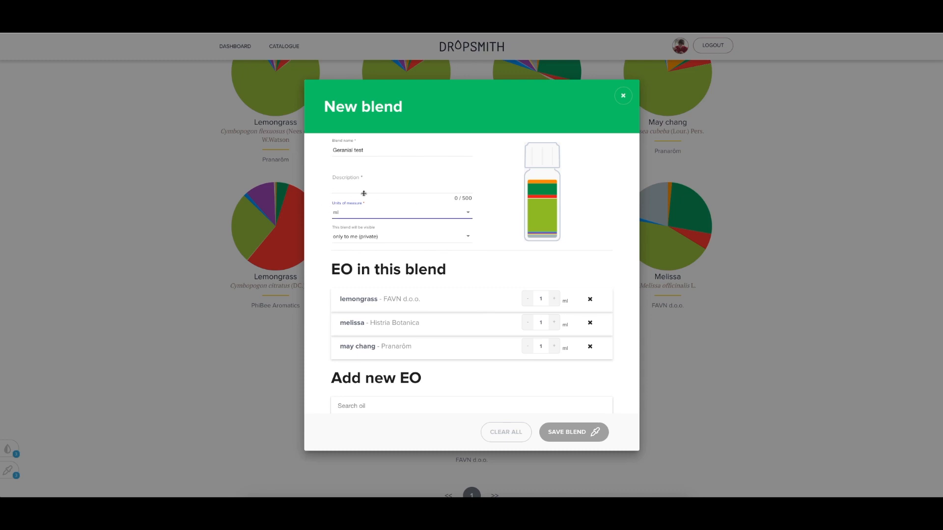
mouse_move(370, 242)
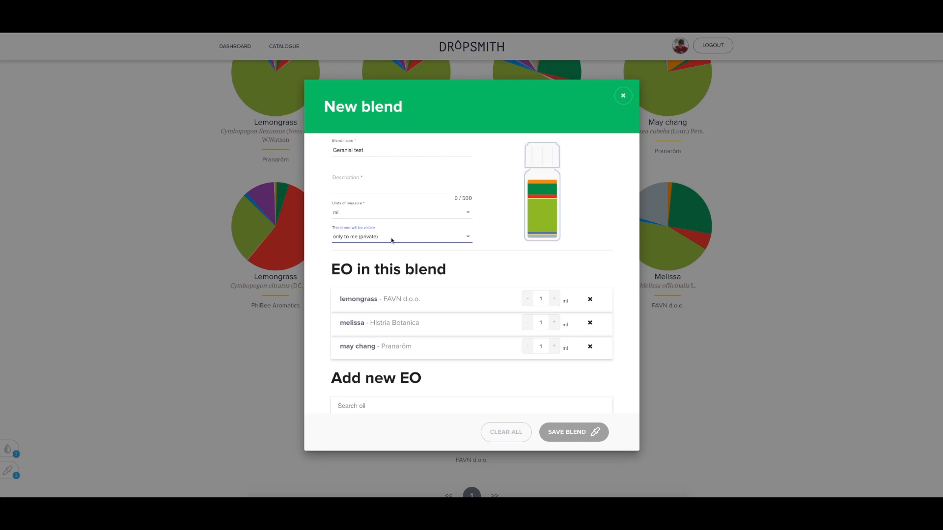
- Raise lemongrass to 2 ml and may chang to 3 ml, leaving melissa at 1 ml
left_click(400, 236)
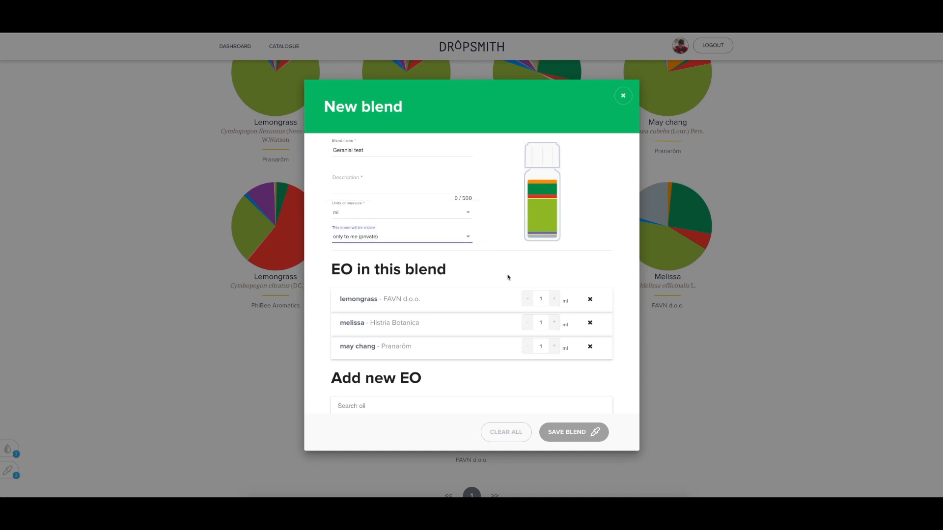
mouse_move(527, 300)
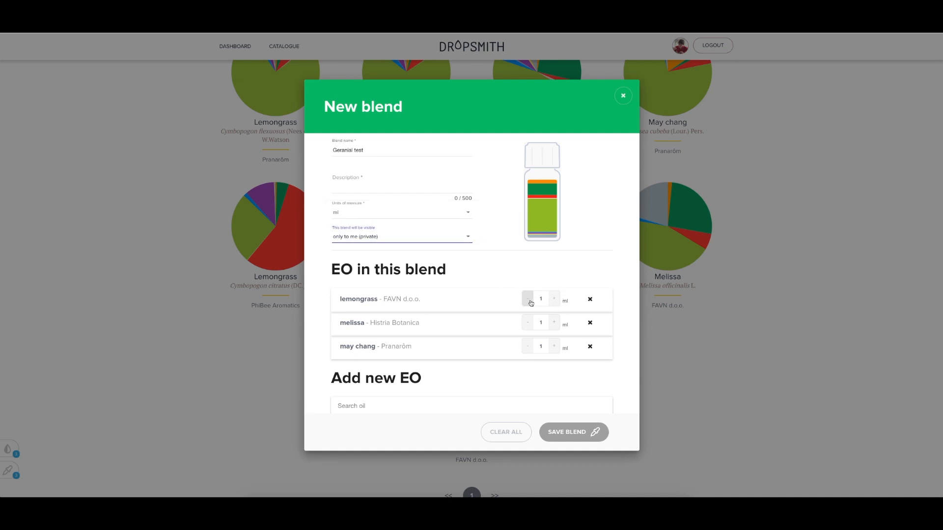
mouse_move(538, 257)
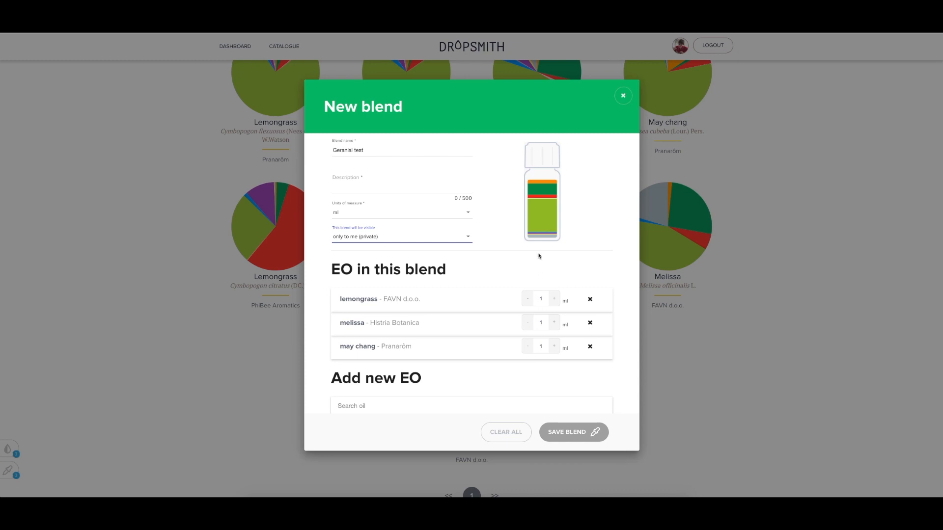
mouse_move(540, 181)
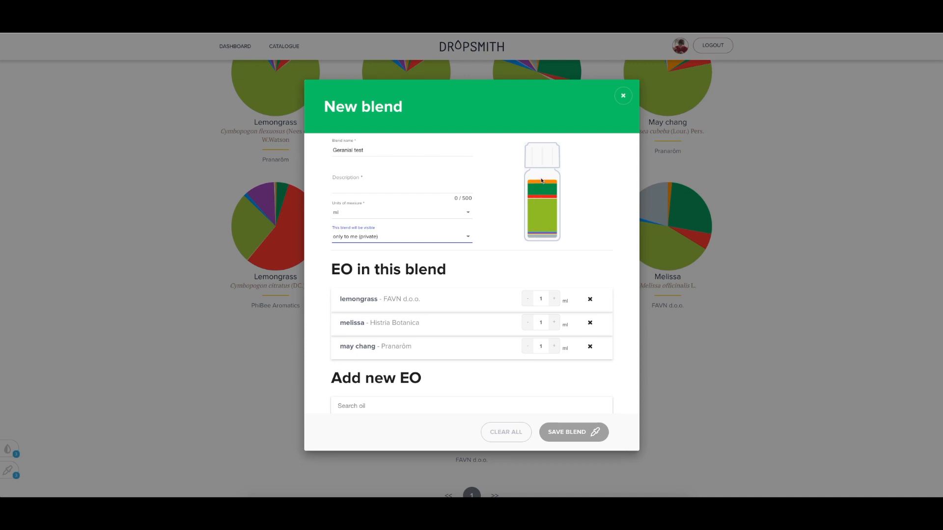
mouse_move(538, 229)
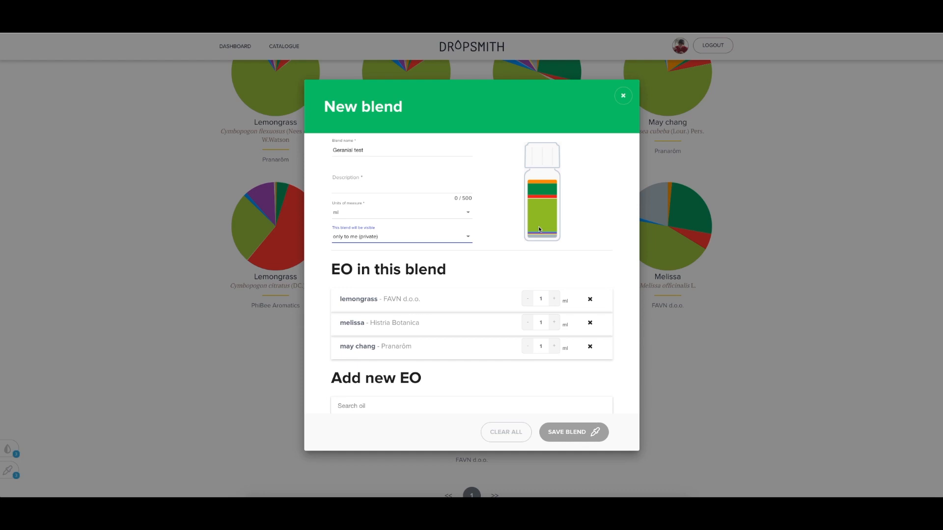
mouse_move(560, 292)
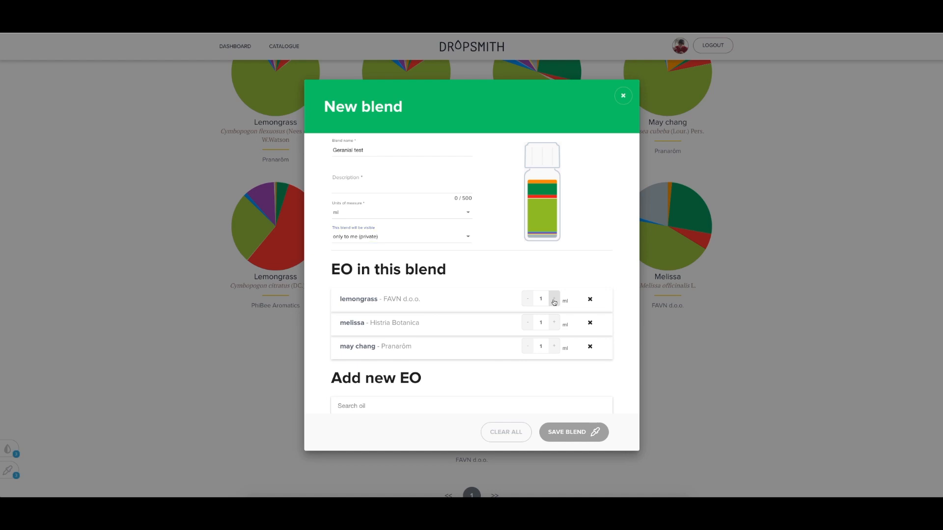
left_click(553, 298)
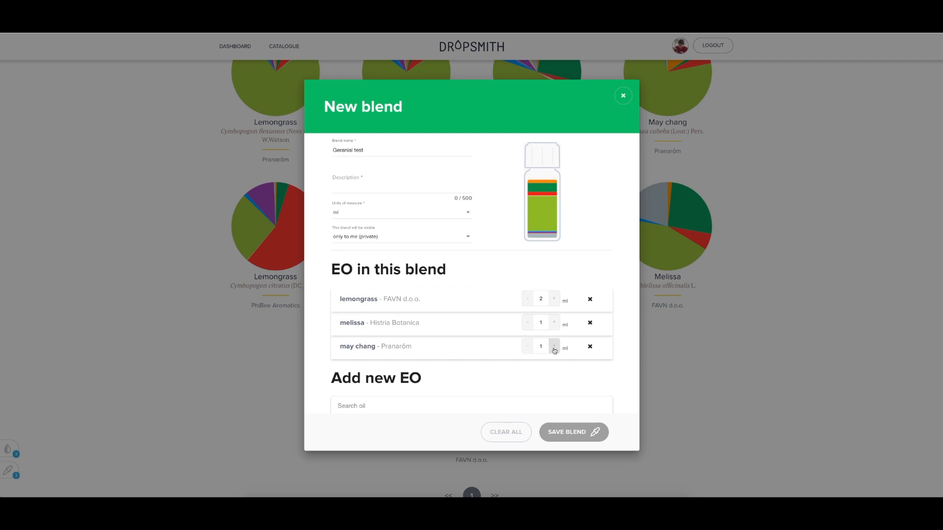
left_click(553, 348)
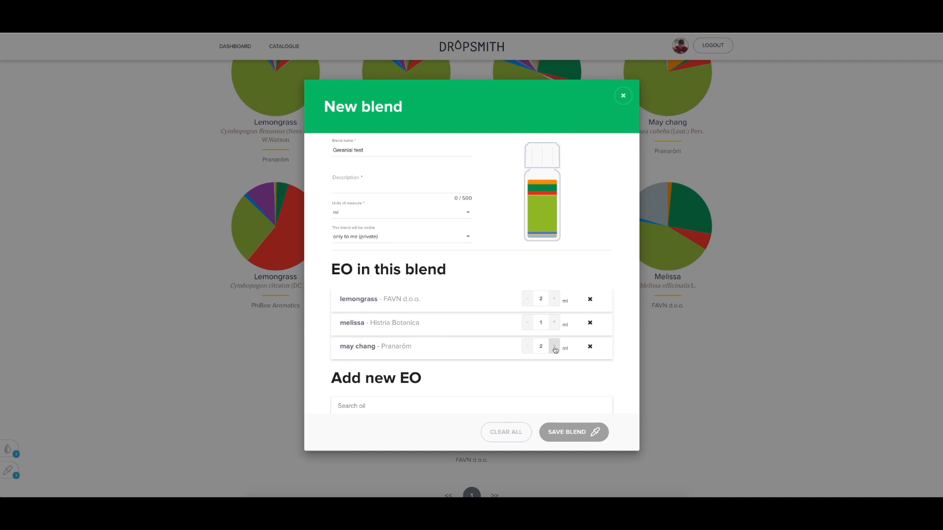
left_click(553, 347)
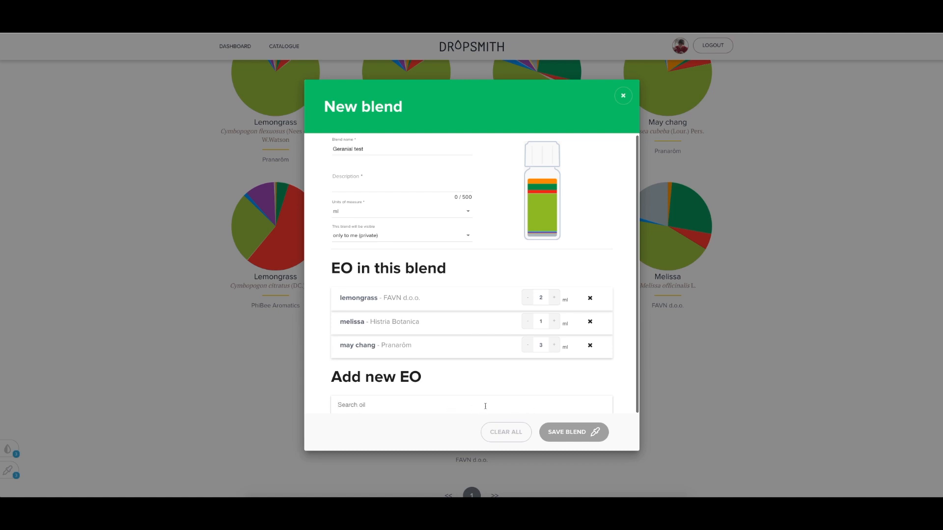
mouse_move(523, 390)
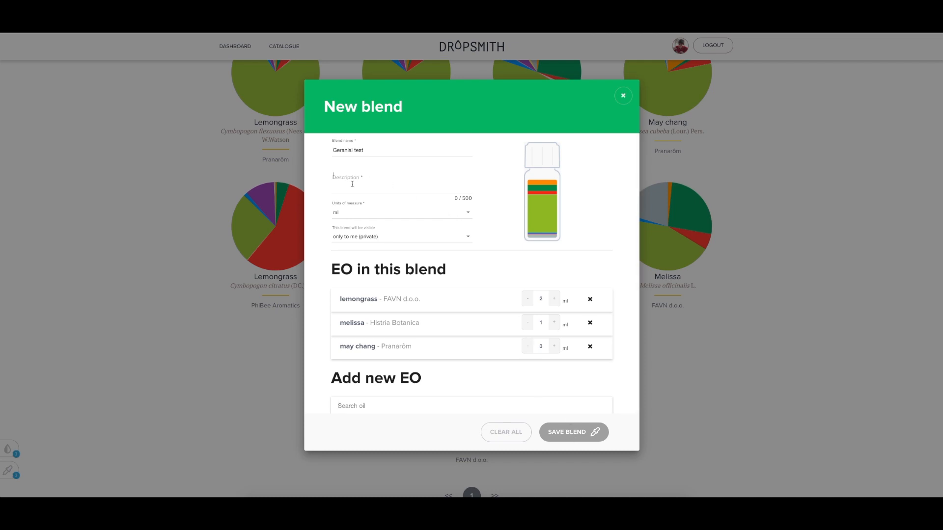
- Enter the description 'test', save the Geranial test blend and return to the dashboard
left_click(397, 179)
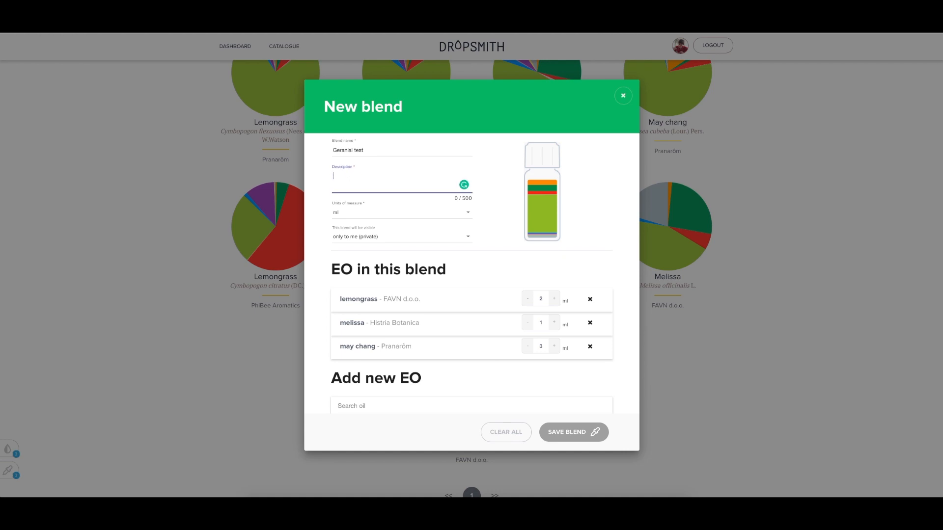
type("t")
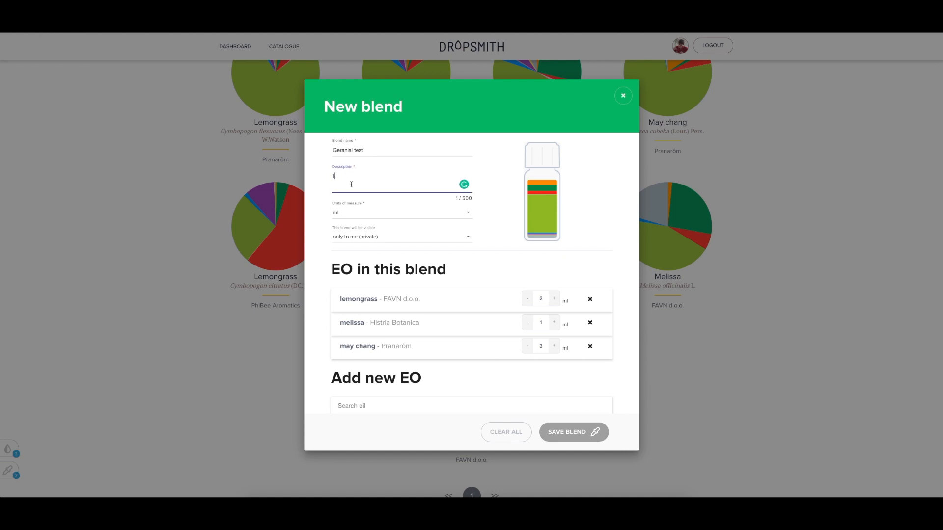
type("e")
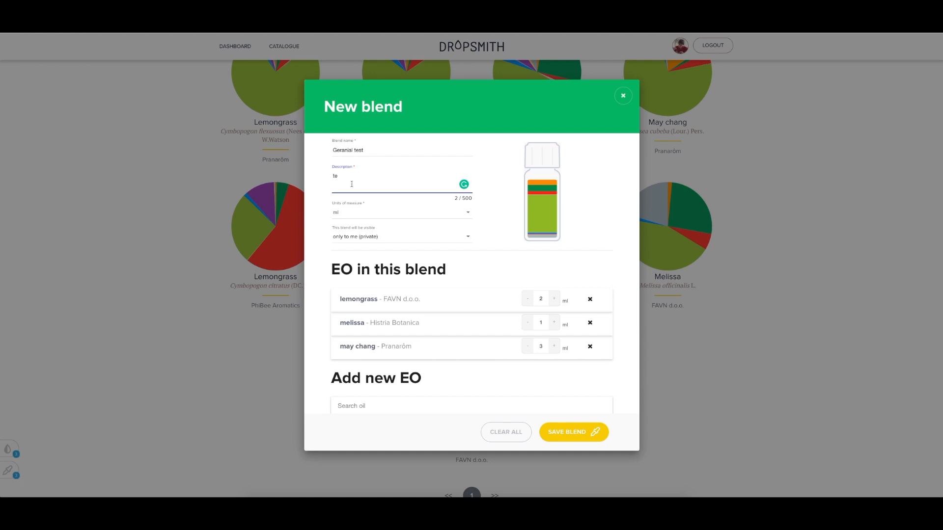
type("st")
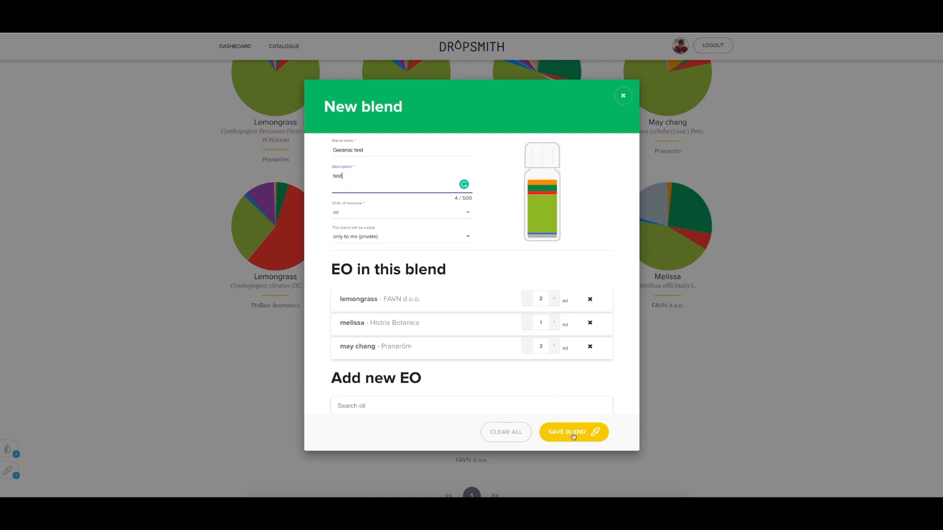
left_click(572, 432)
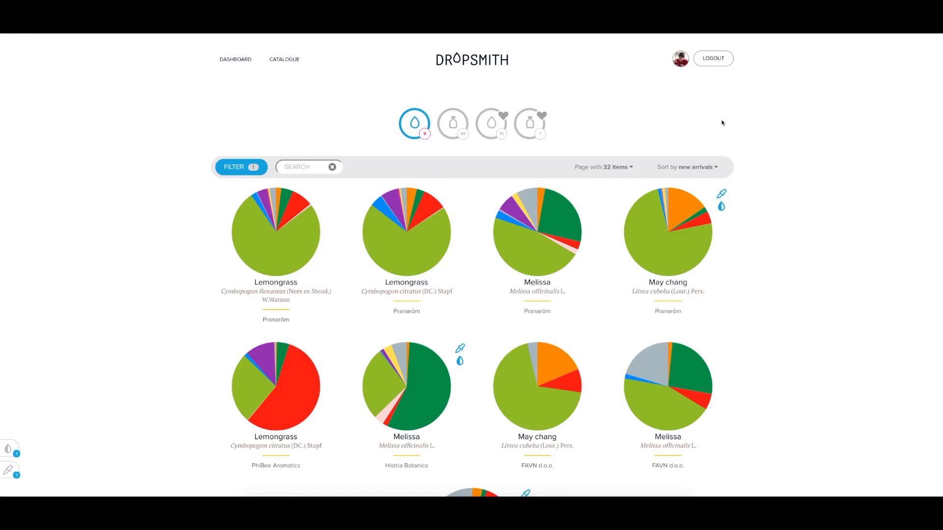
mouse_move(714, 123)
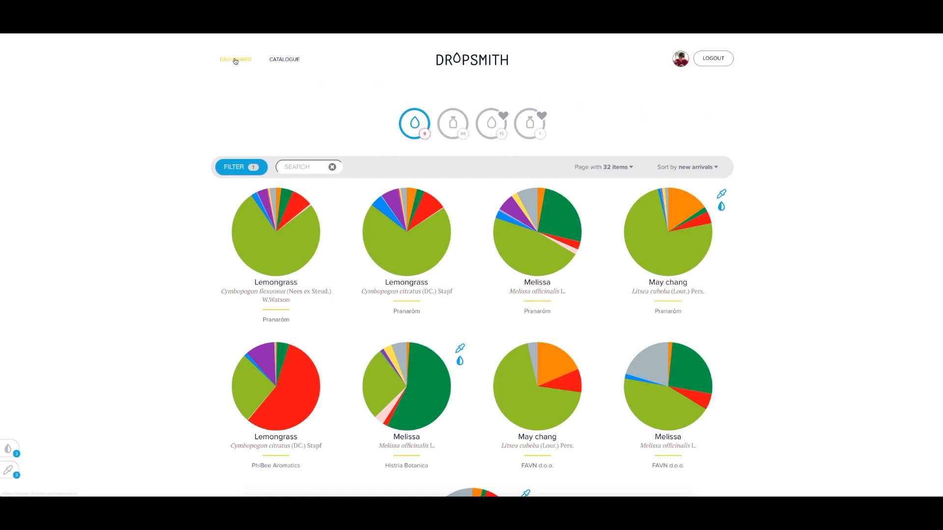
mouse_move(235, 59)
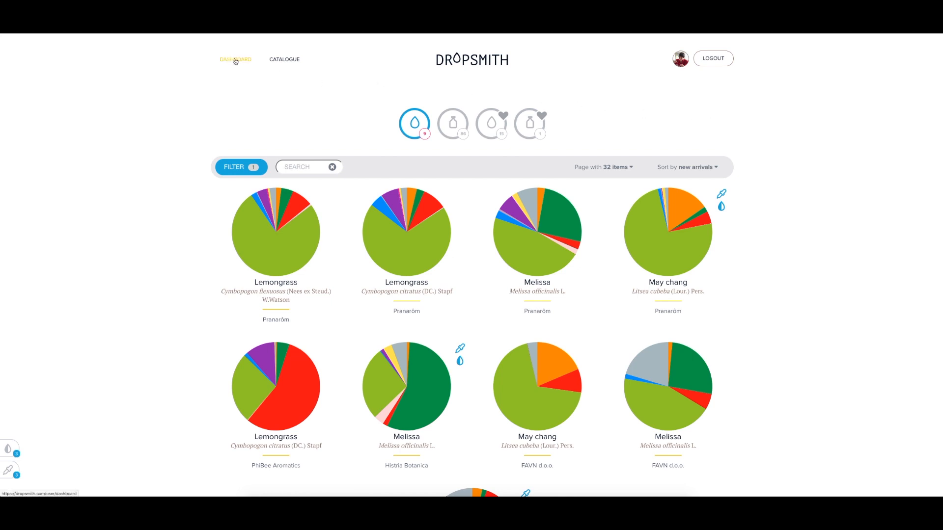
left_click(235, 59)
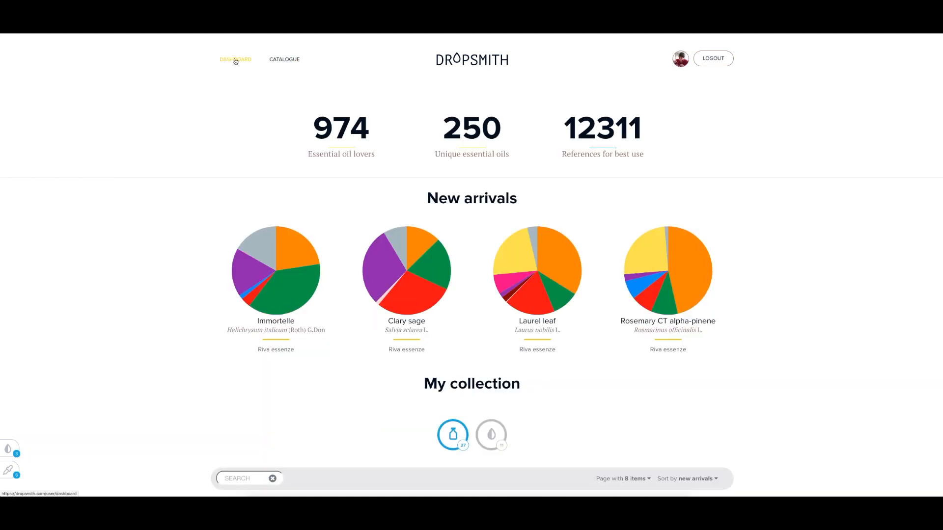
mouse_move(229, 97)
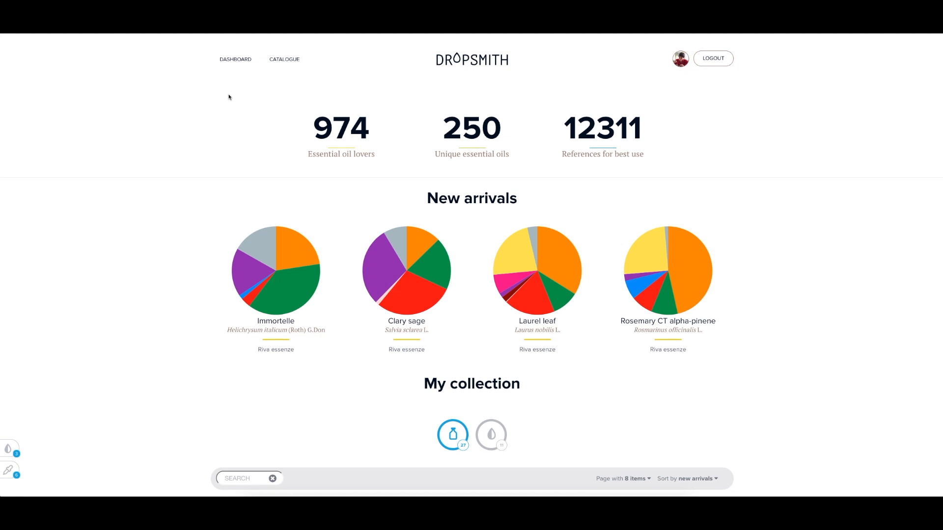
- Open the Geranial test bottle from My collection on the dashboard
scroll("down", 3)
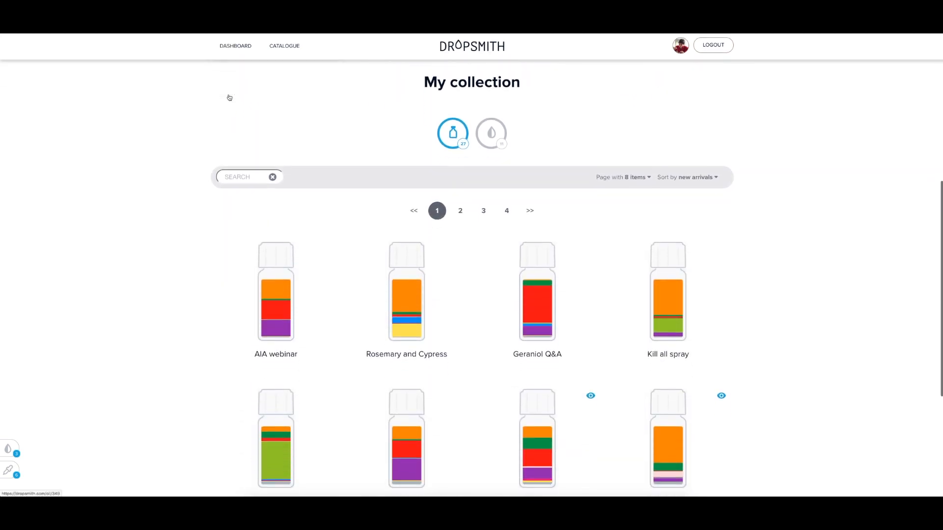
scroll("down", 3)
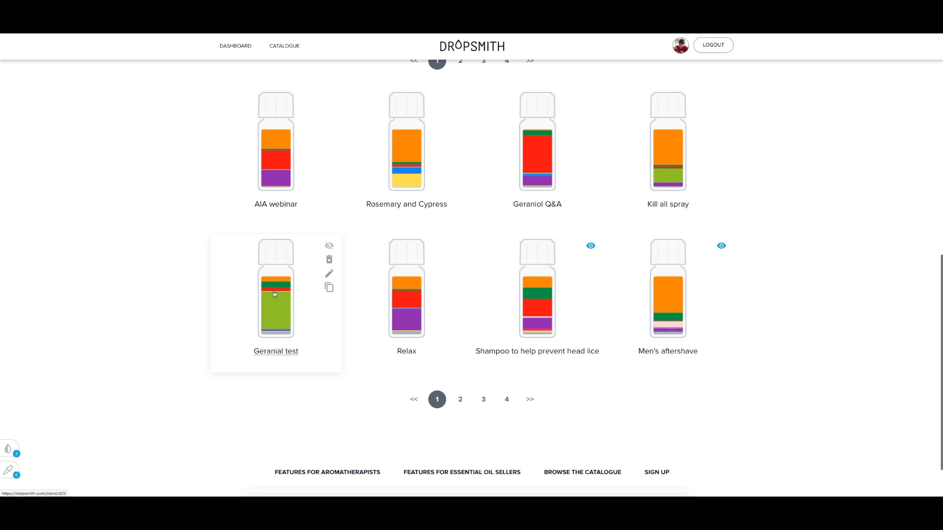
left_click(275, 352)
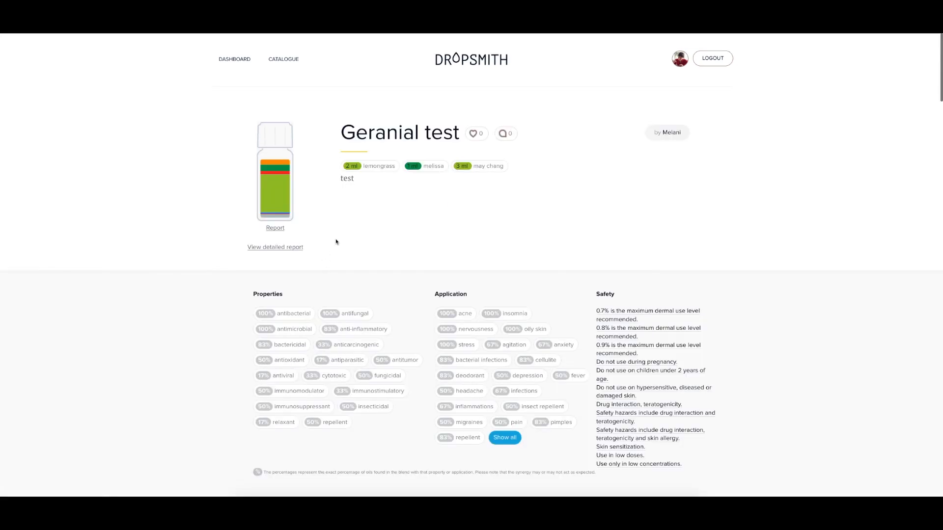
mouse_move(356, 197)
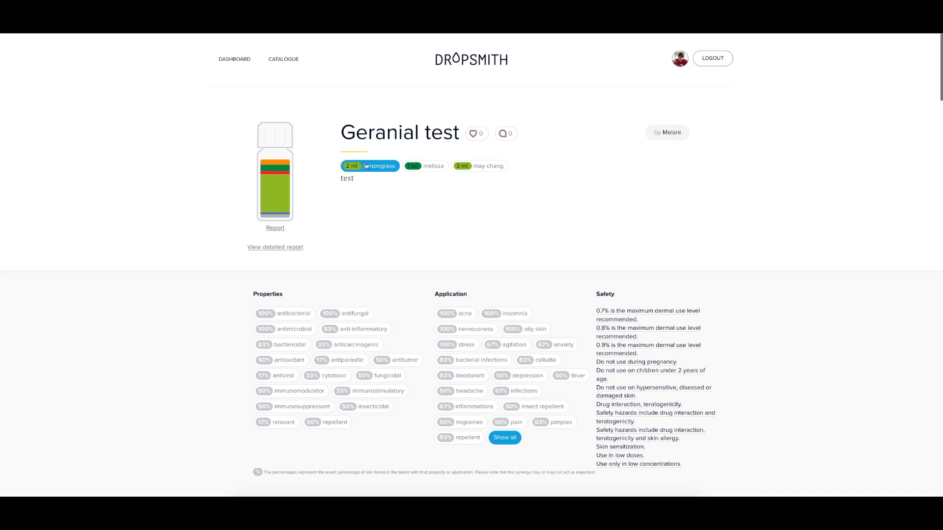
- Show the lemongrass component references, then bring up the blend's detailed report
left_click(479, 166)
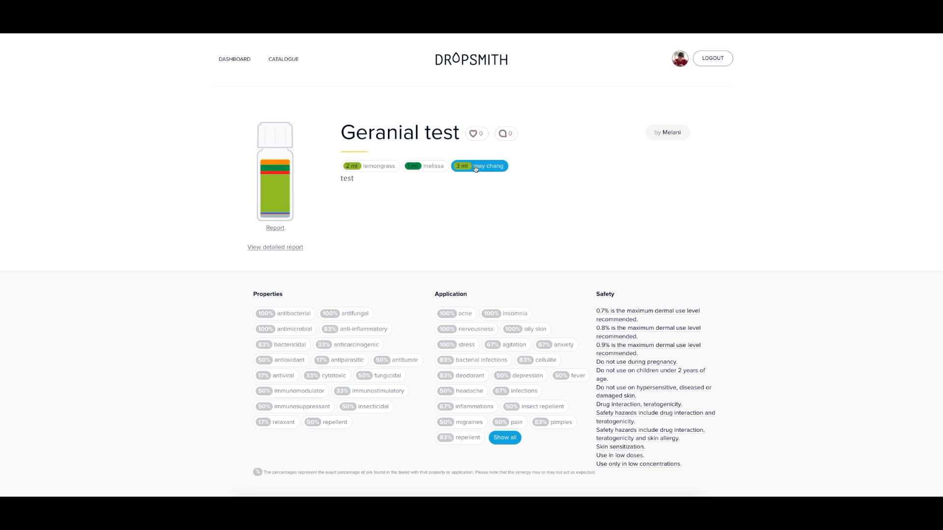
mouse_move(248, 142)
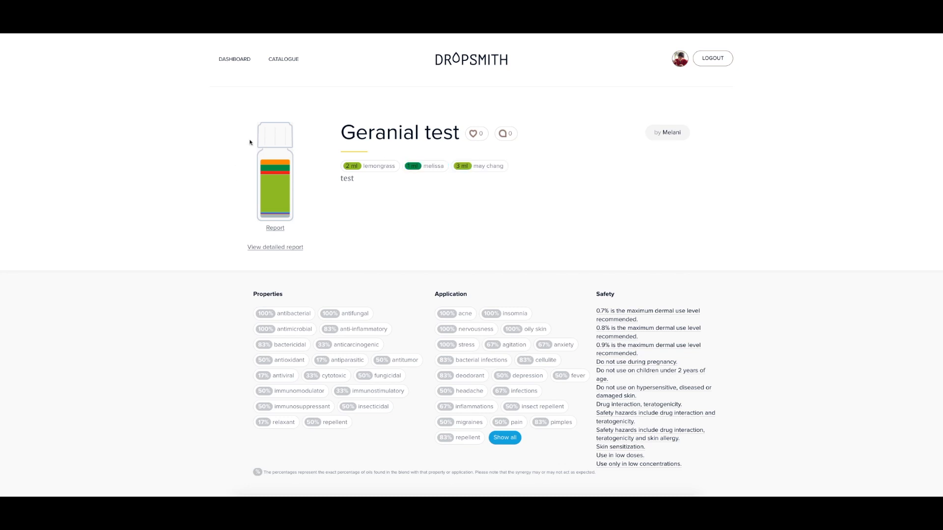
mouse_move(267, 250)
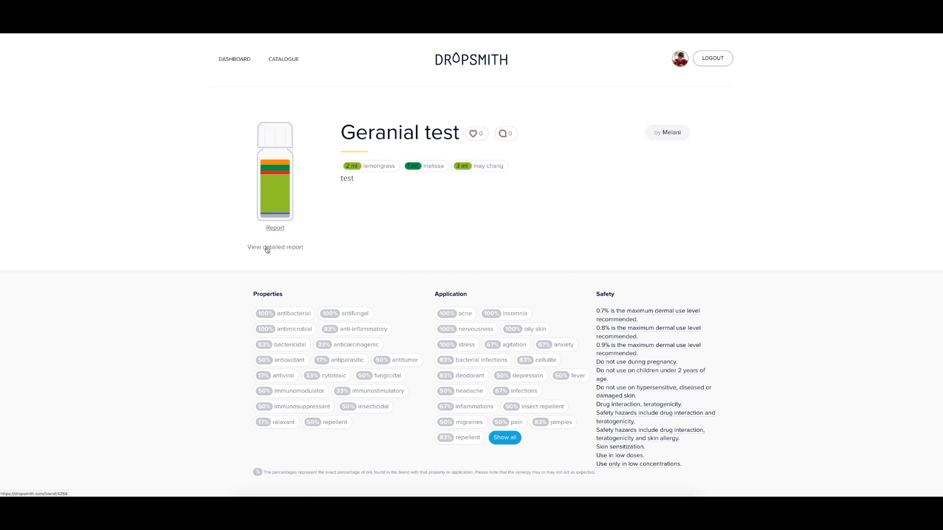
left_click(275, 247)
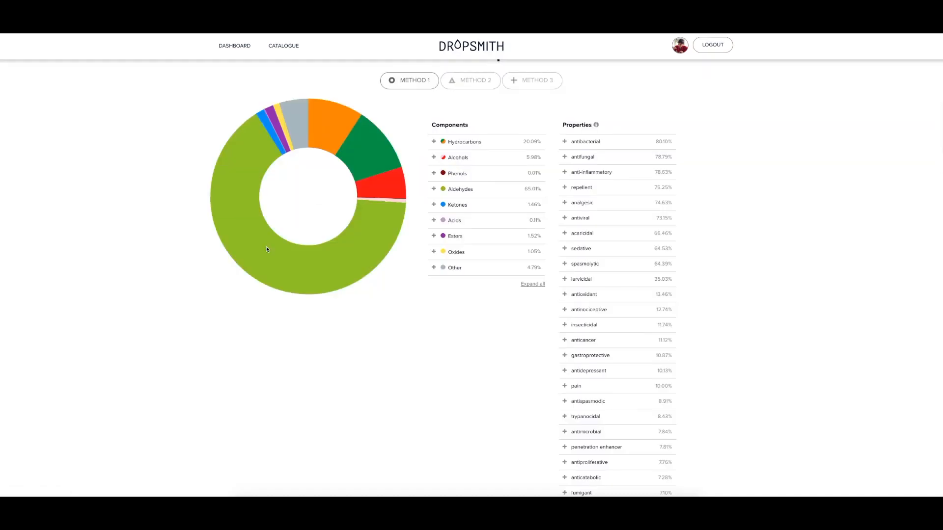
mouse_move(266, 250)
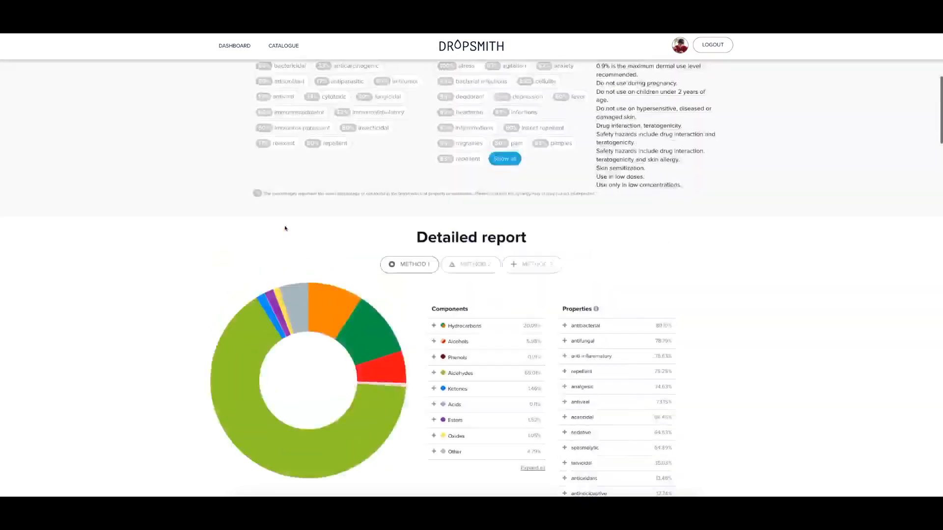
- Expand the Aldehydes component group to show monoterpene aldehydes at 65.01%
scroll("up", 3)
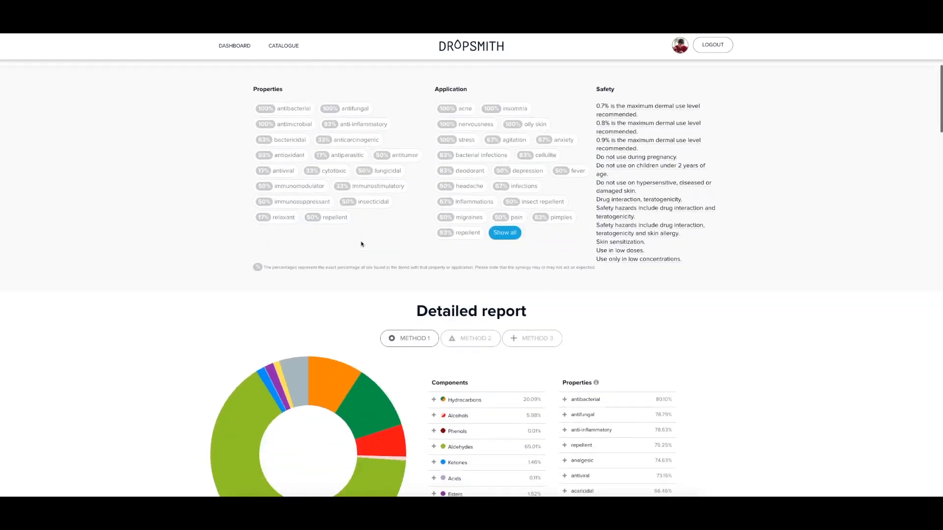
scroll("down", 3)
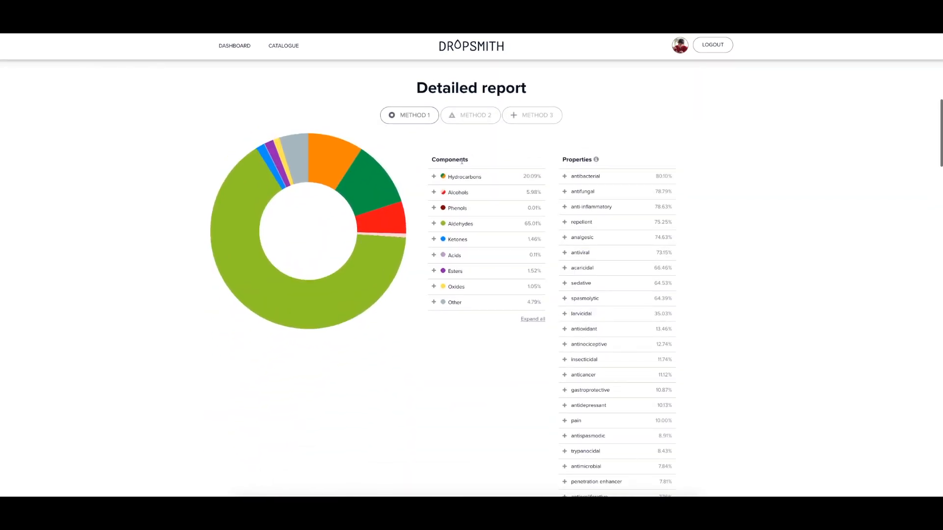
mouse_move(279, 253)
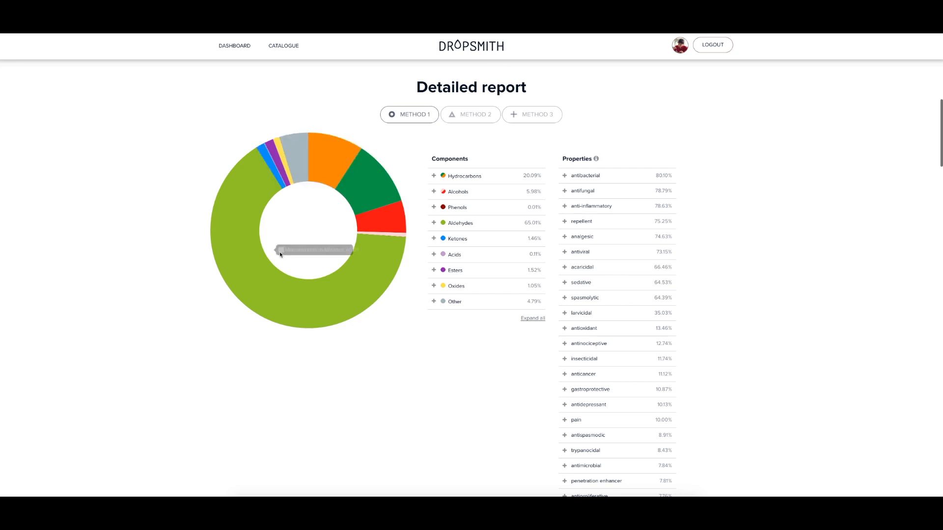
mouse_move(271, 201)
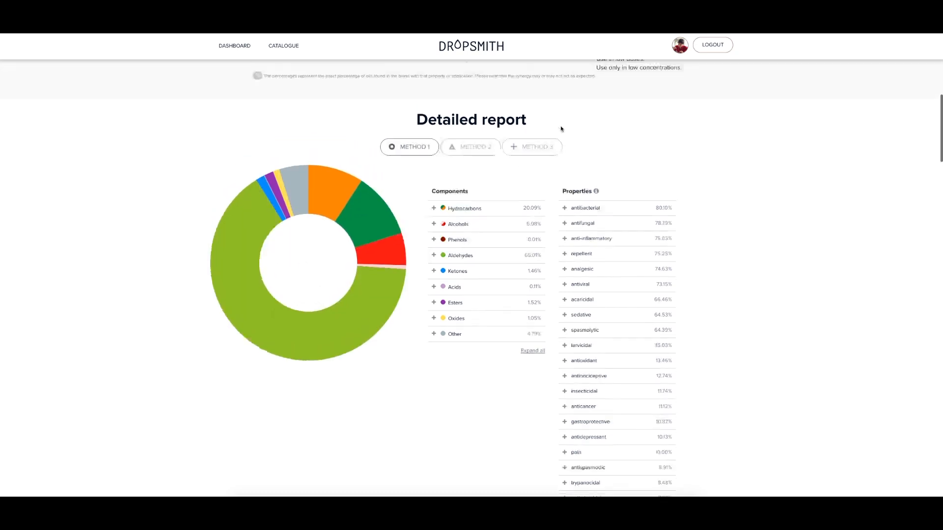
scroll("up", 3)
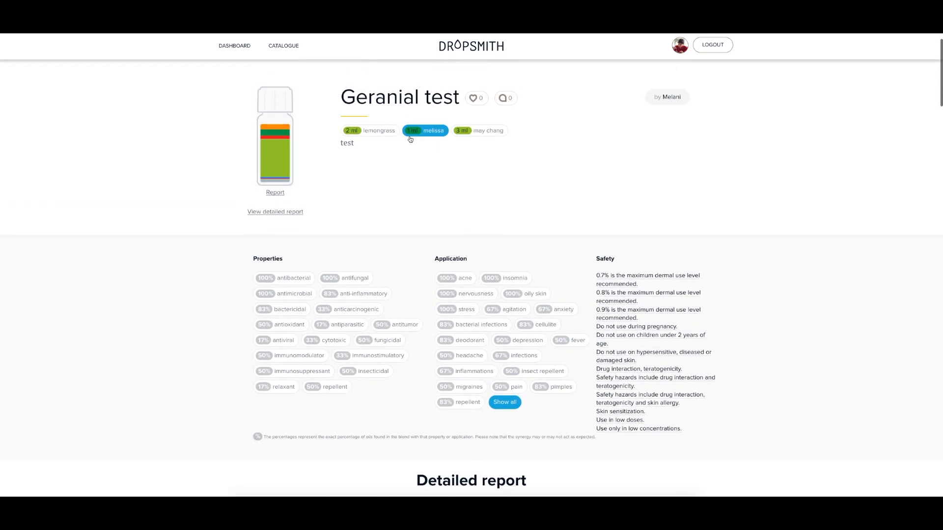
scroll("down", 3)
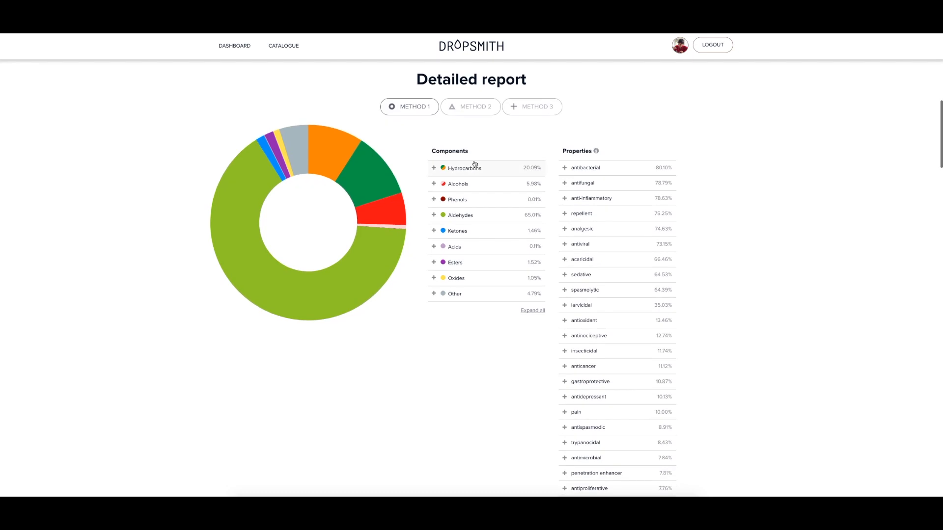
left_click(433, 215)
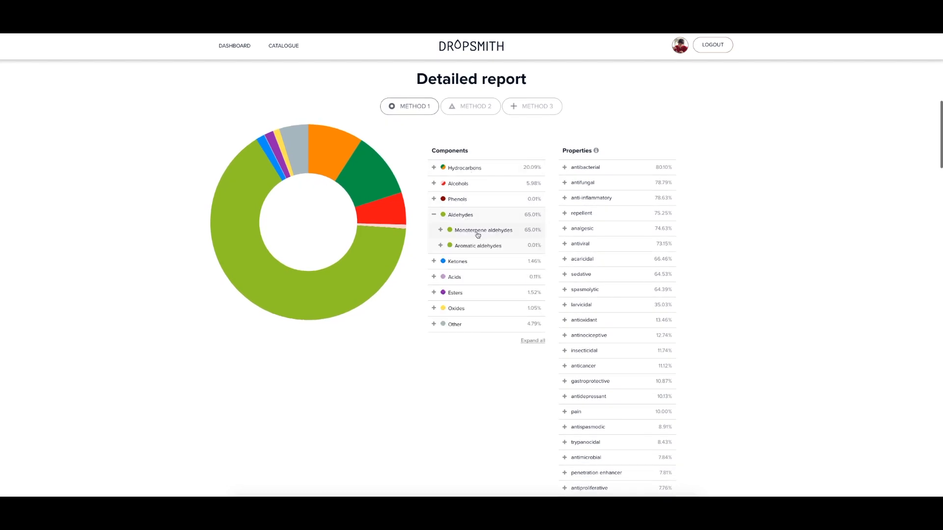
- Expand monoterpene aldehydes, show geranial's research references, and list the analgesic property's components
left_click(440, 230)
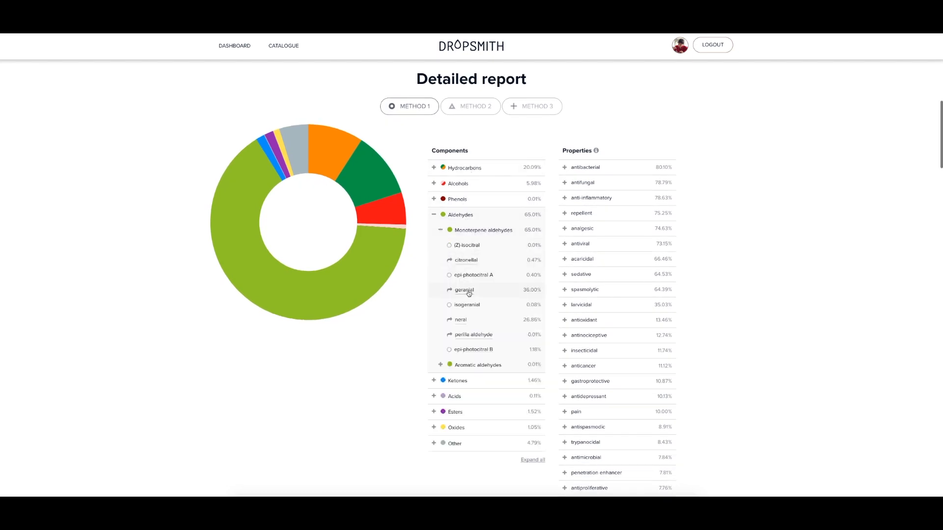
left_click(462, 289)
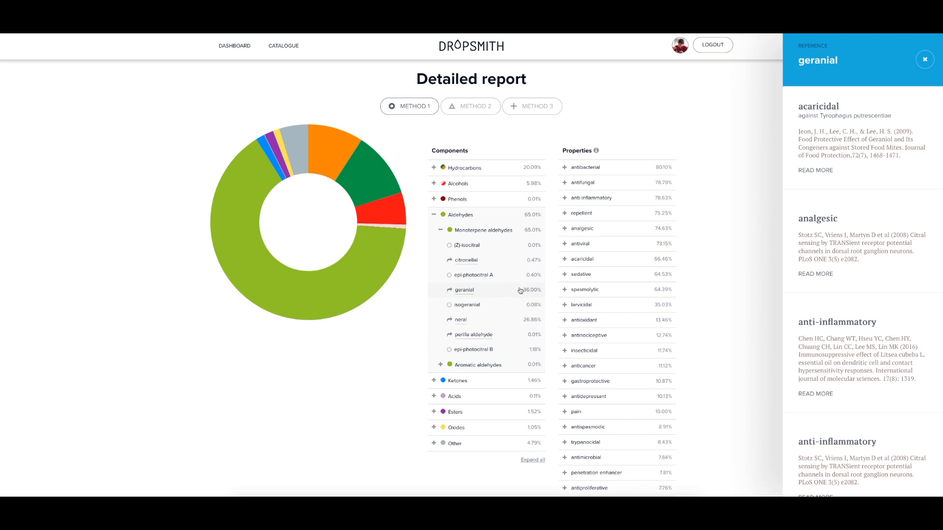
mouse_move(523, 294)
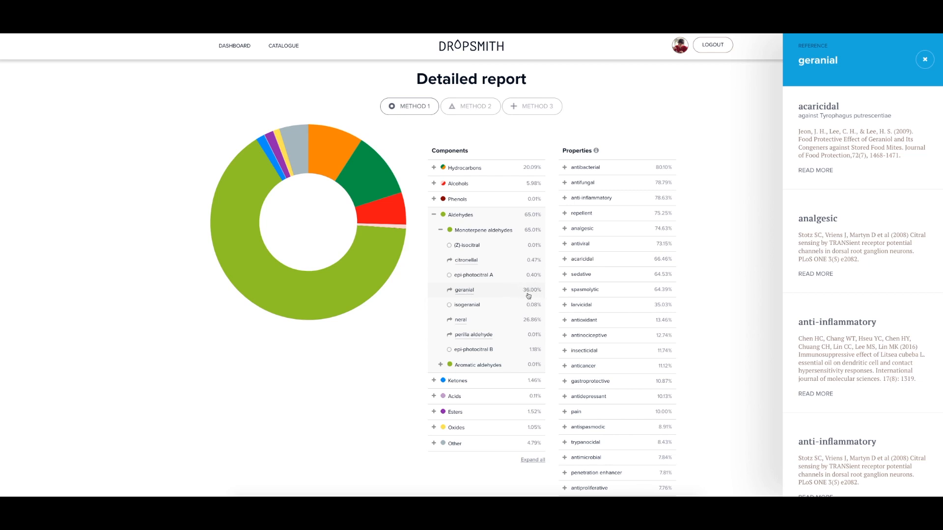
mouse_move(750, 103)
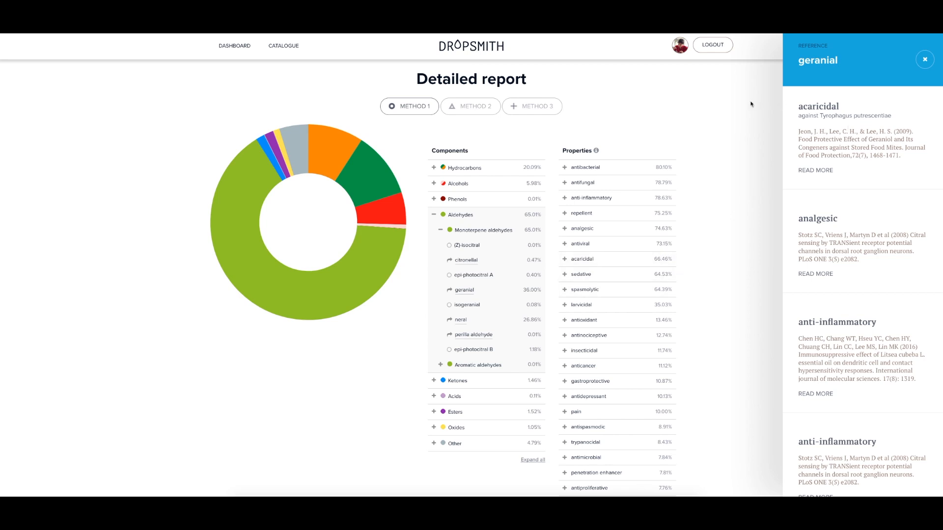
mouse_move(727, 103)
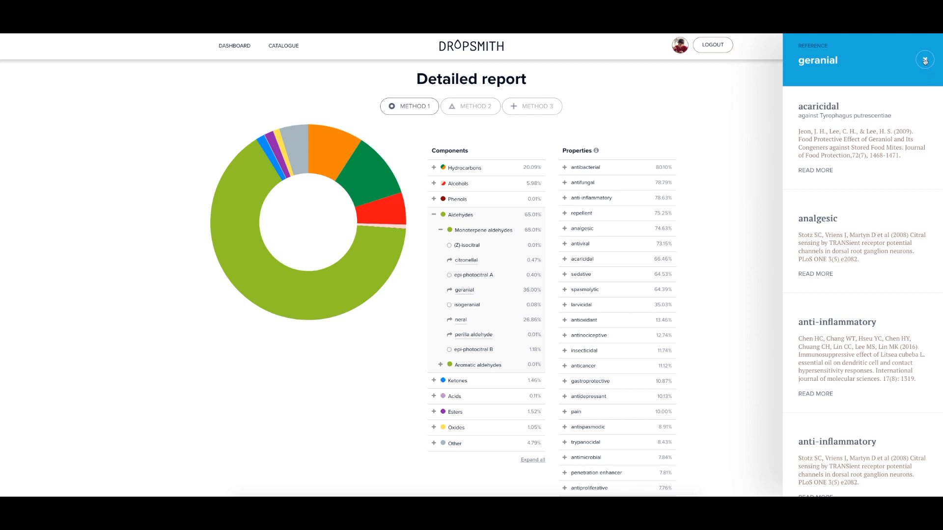
left_click(924, 60)
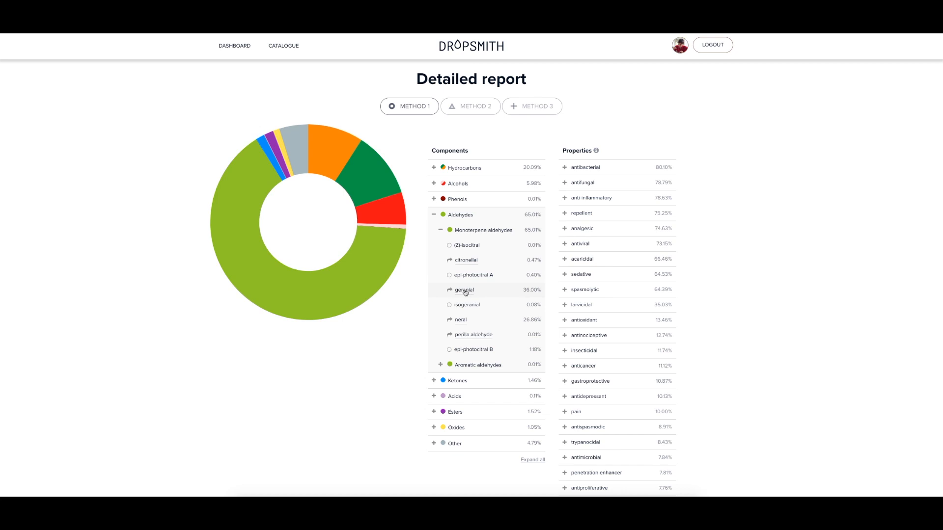
left_click(463, 290)
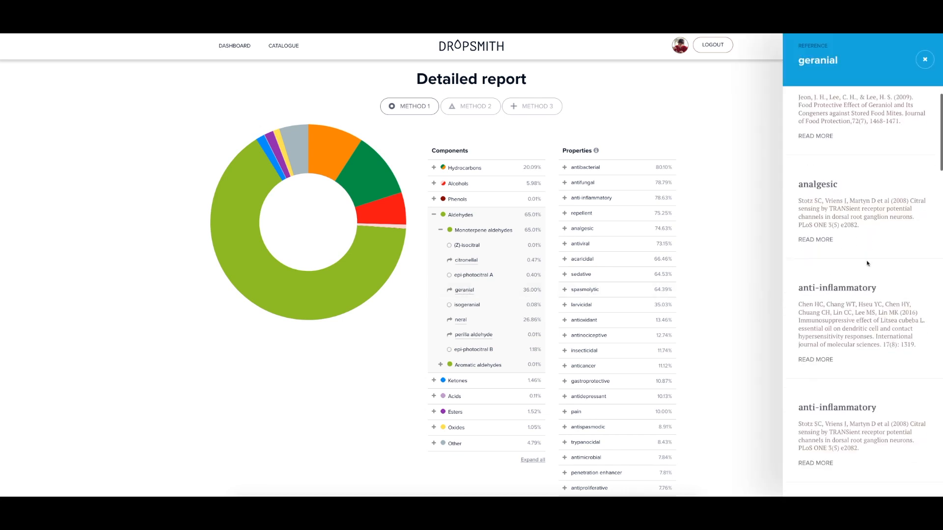
mouse_move(797, 186)
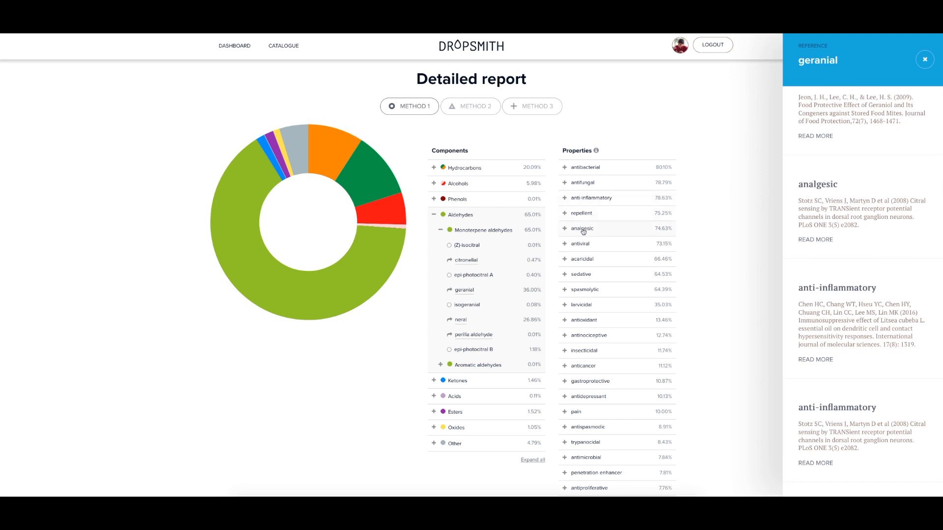
left_click(581, 228)
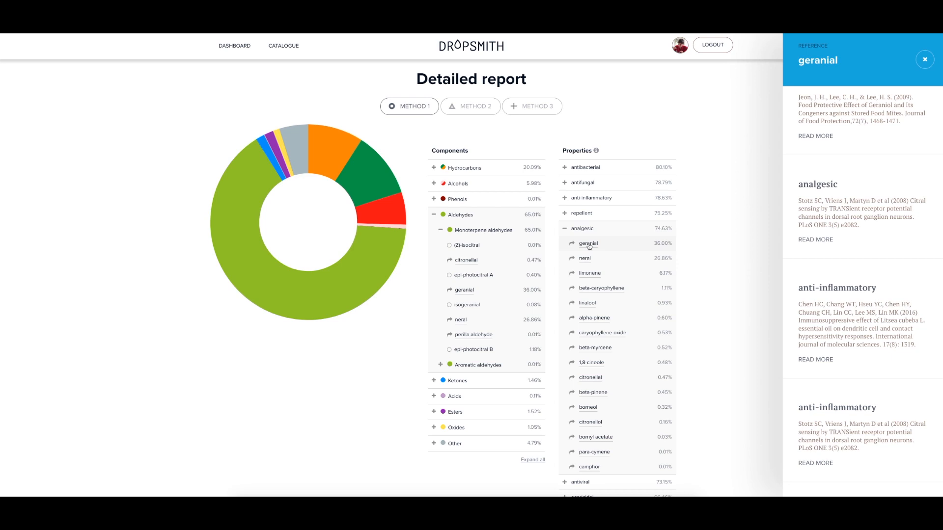
- View references for neral, beta-caryophyllene, limonene and caryophyllene oxide, ending on limonene
left_click(583, 258)
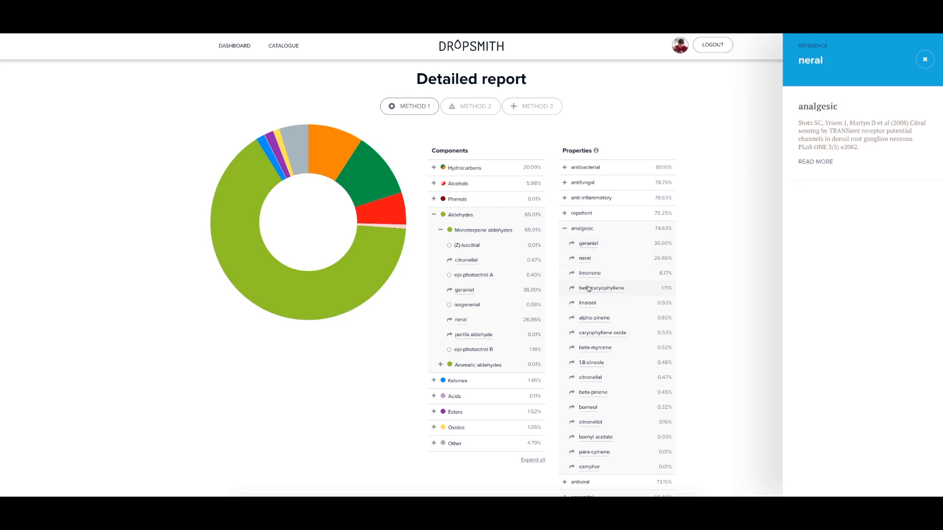
left_click(601, 288)
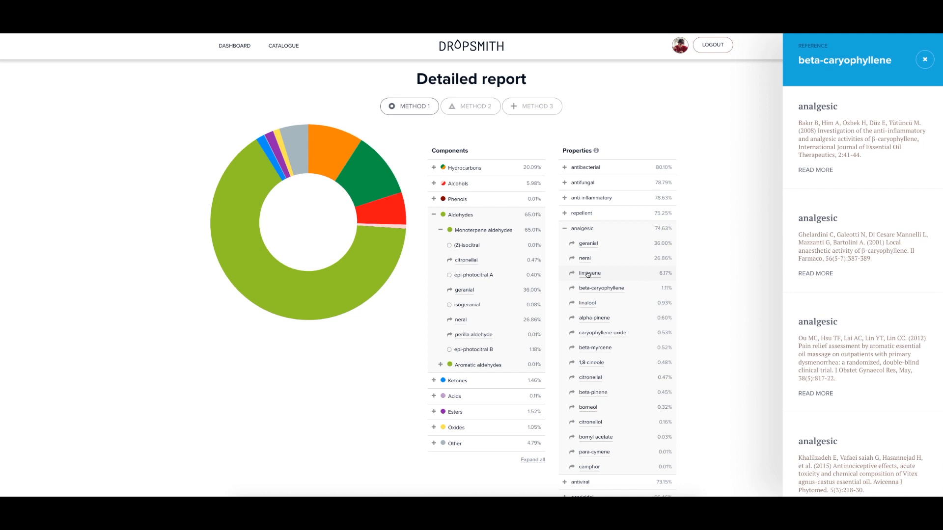
left_click(589, 273)
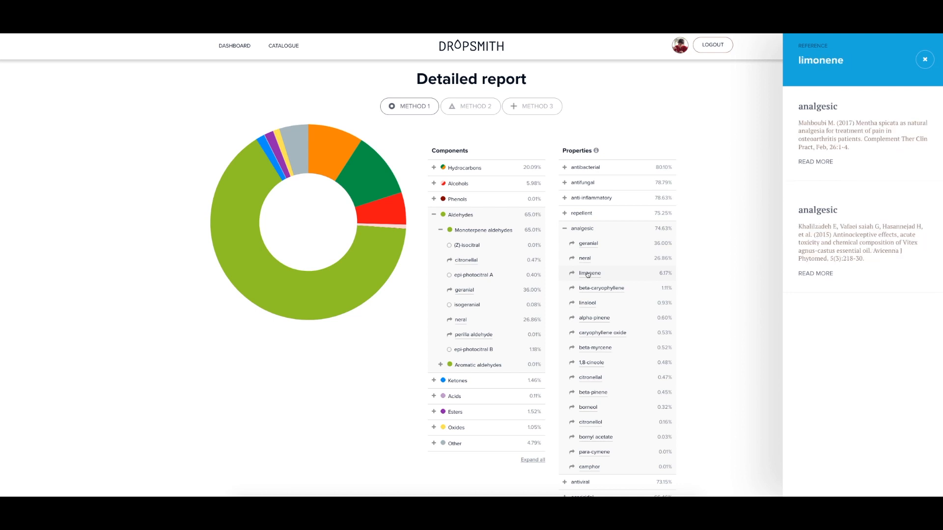
left_click(602, 333)
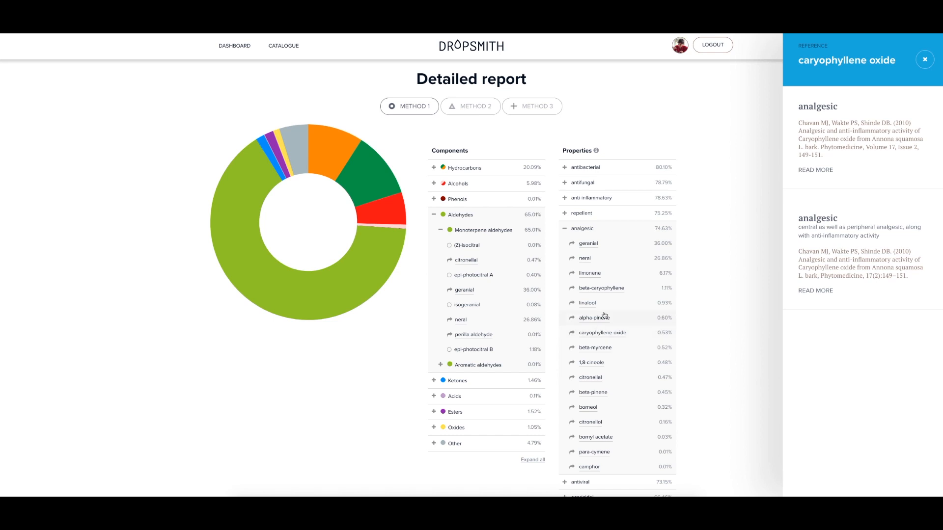
mouse_move(591, 331)
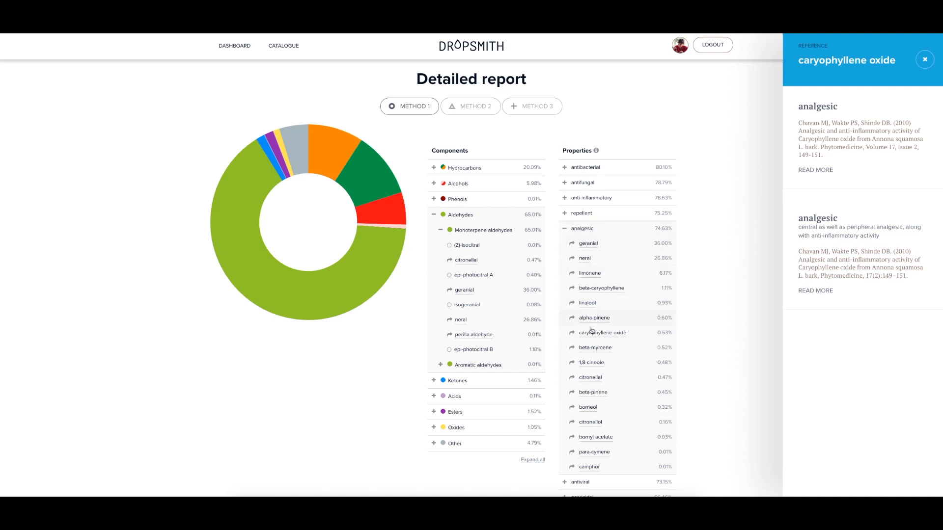
mouse_move(592, 302)
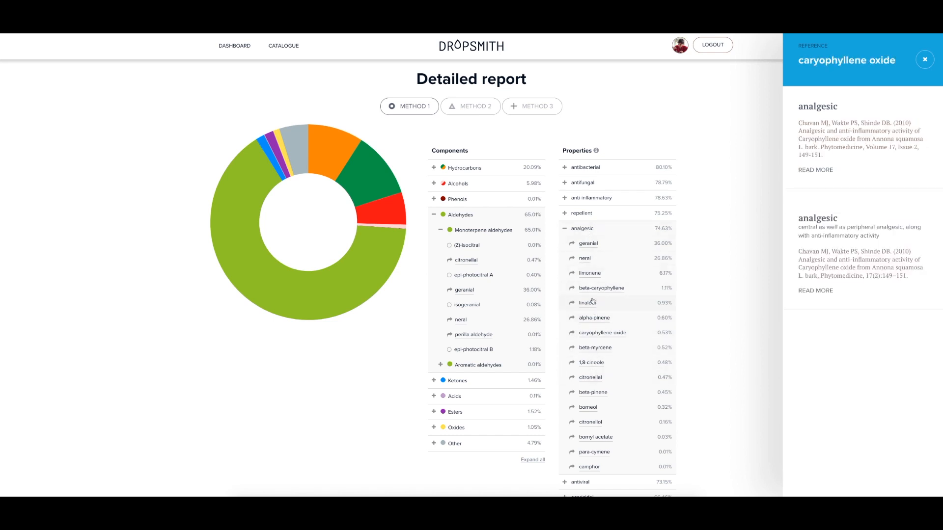
left_click(589, 273)
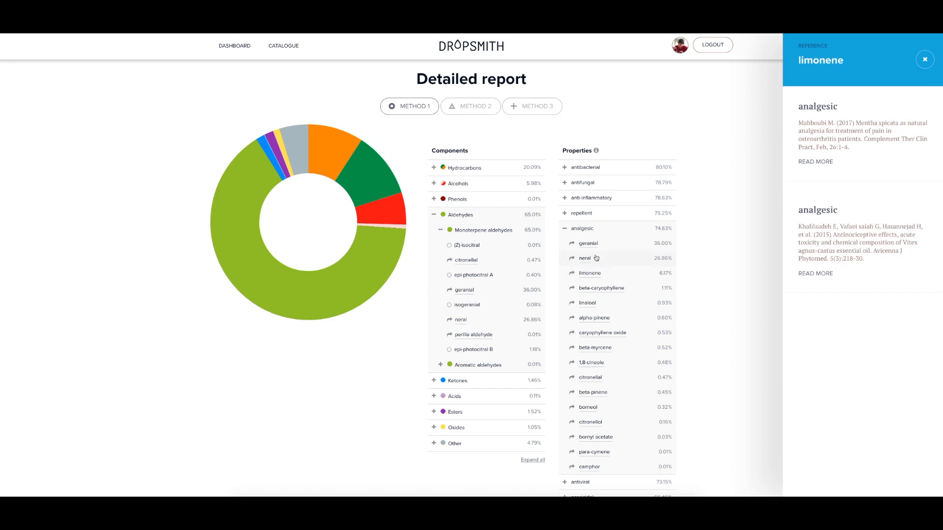